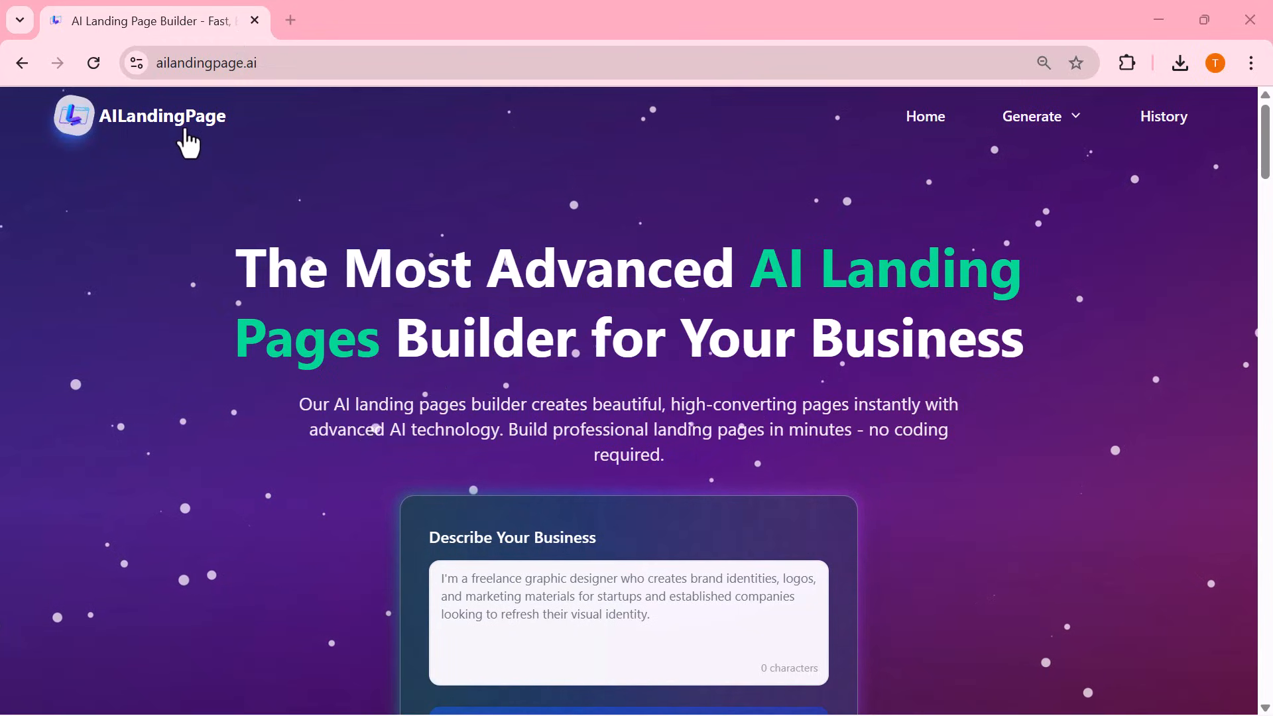
mouse_move(218, 146)
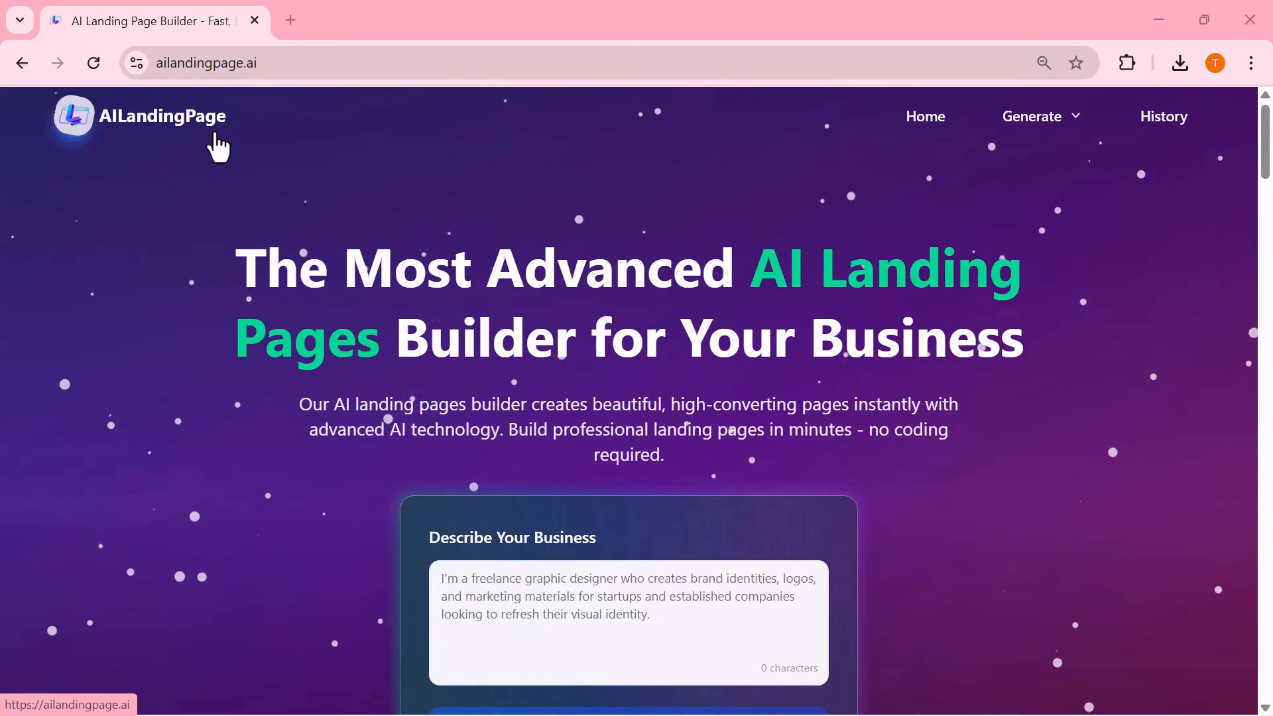
mouse_move(845, 302)
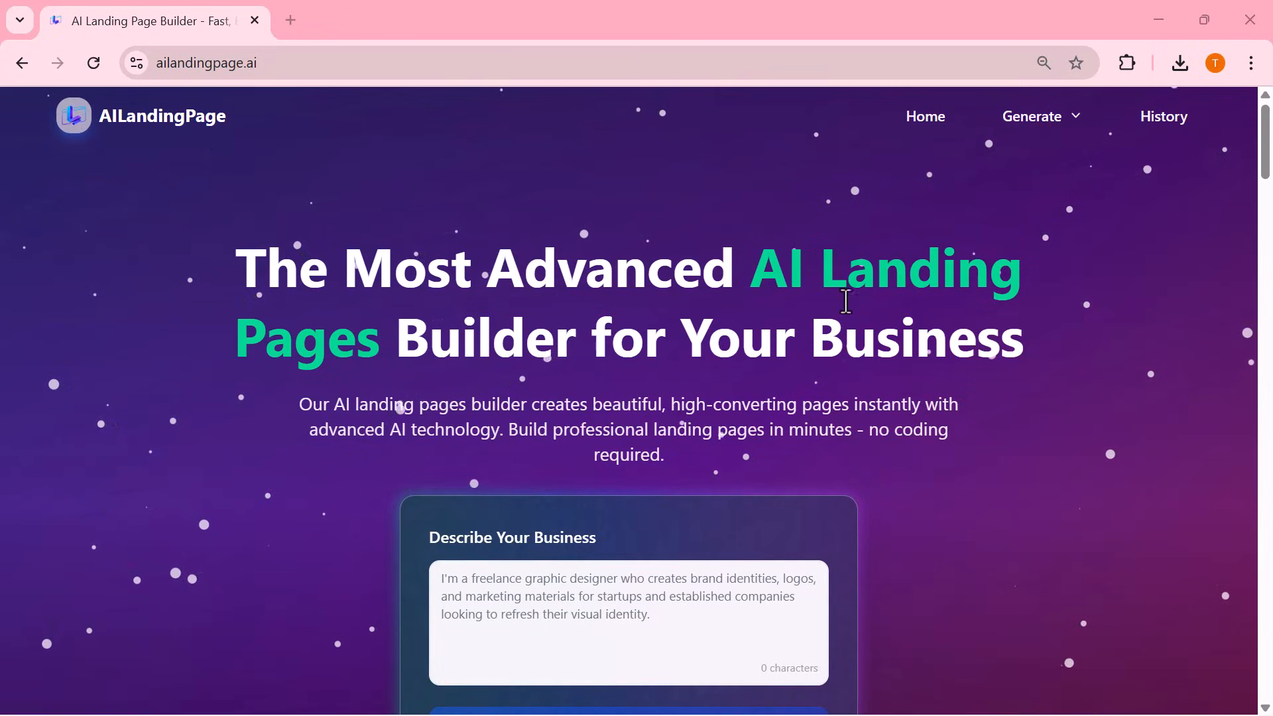
mouse_move(686, 370)
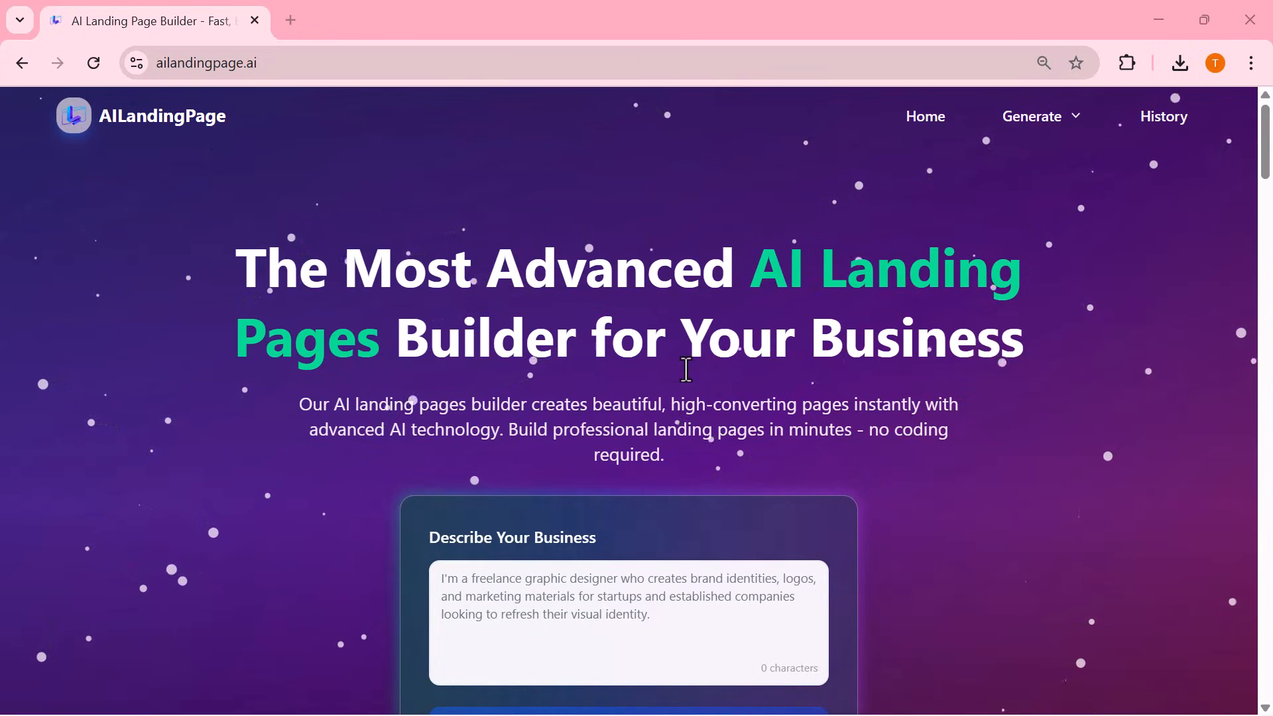
- Enter the business description 'I run a fashion brand that creates stylish, high-quality clothing designed for modern'
scroll(down, 3)
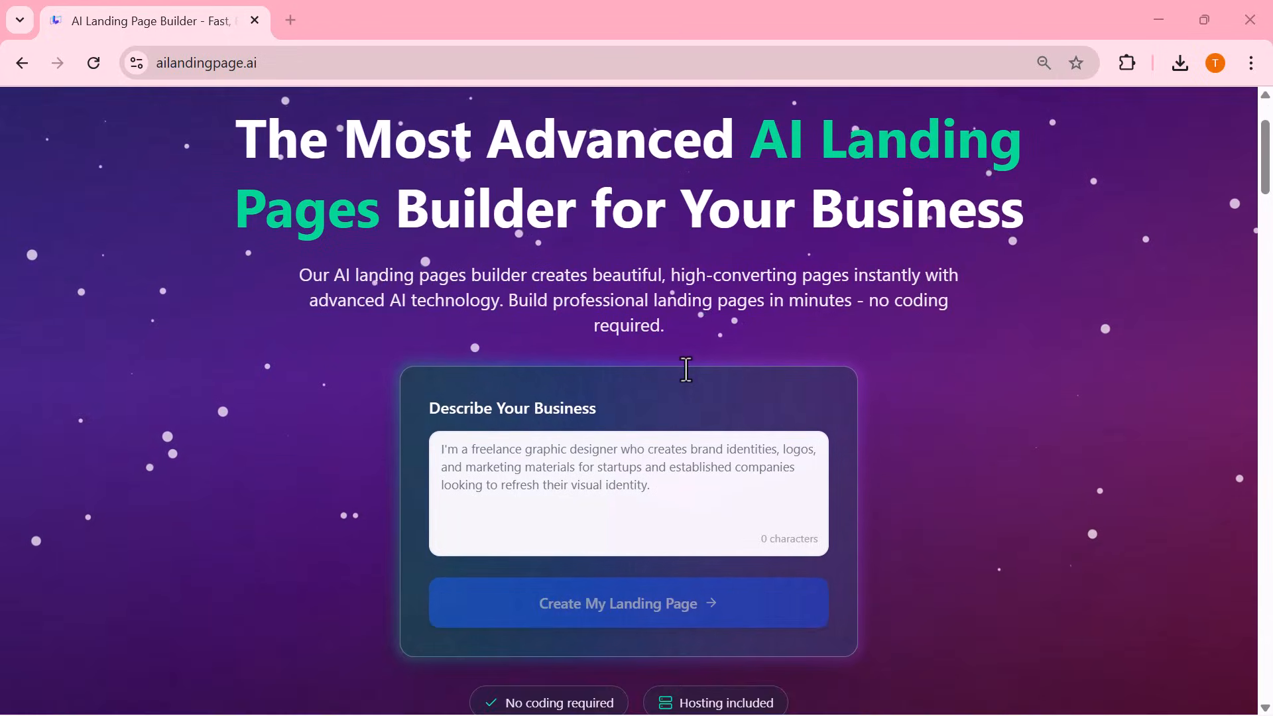
scroll(down, 3)
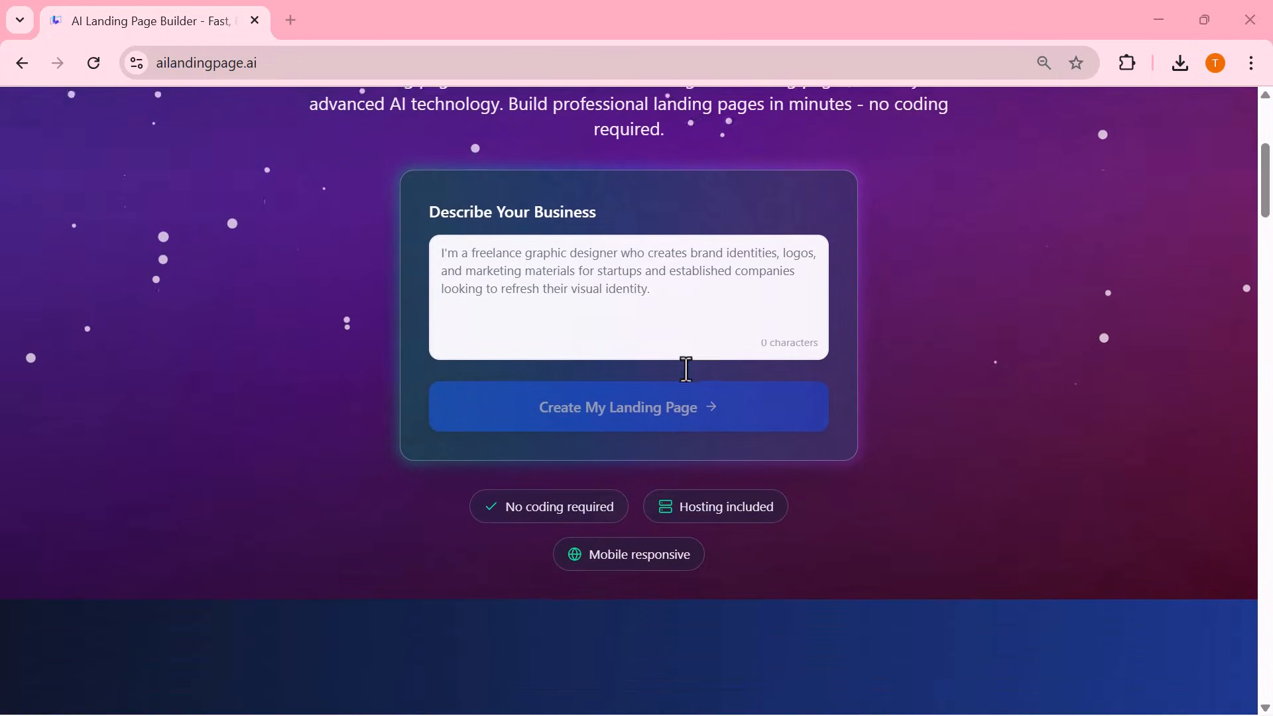
scroll(down, 3)
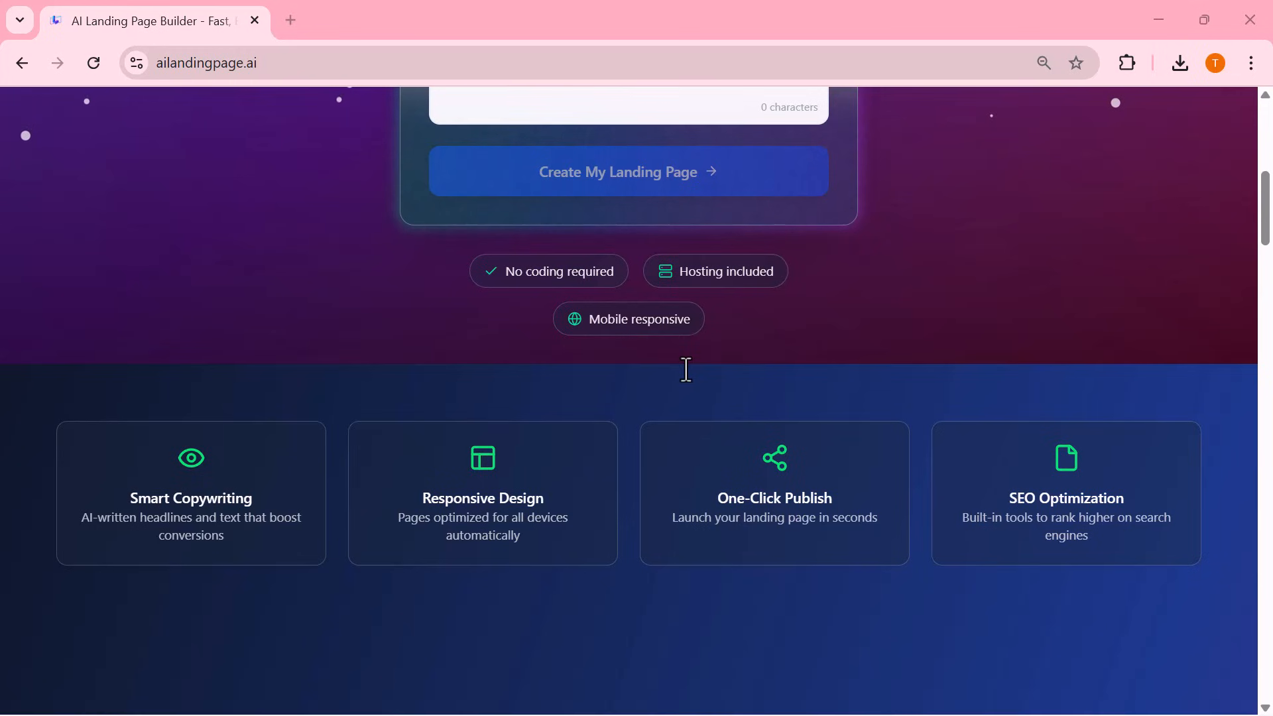
scroll(down, 3)
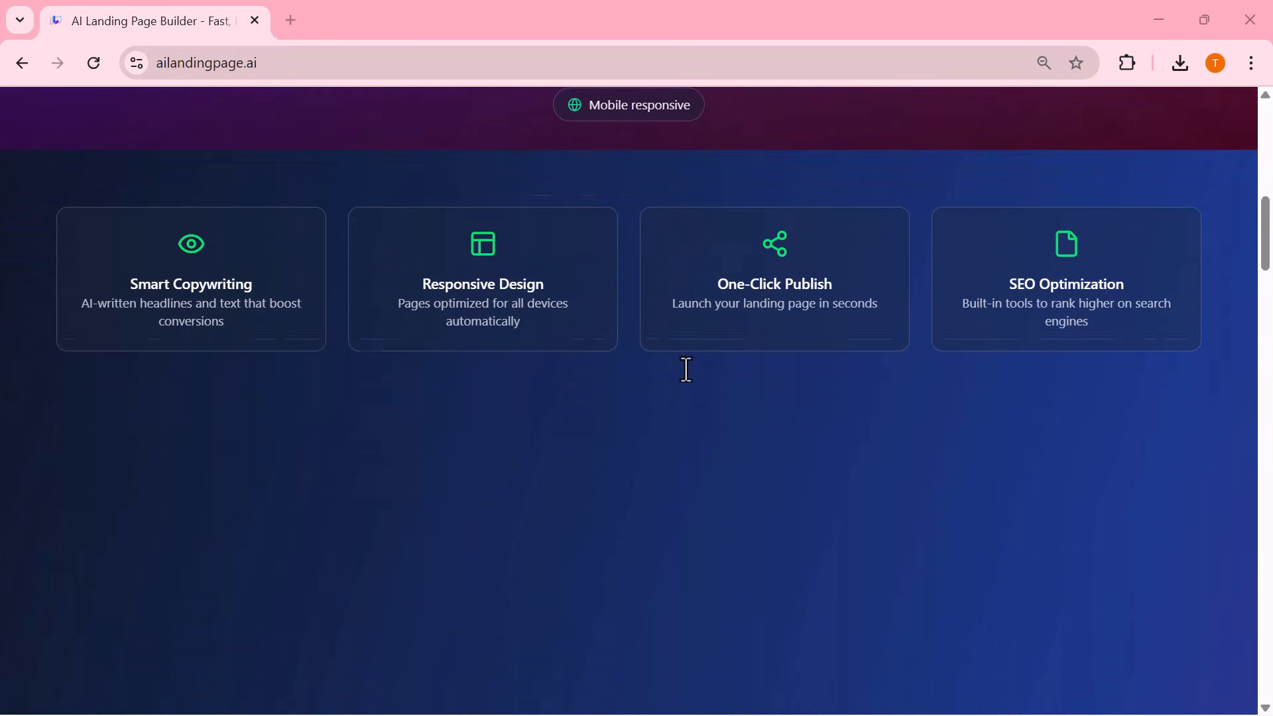
scroll(down, 3)
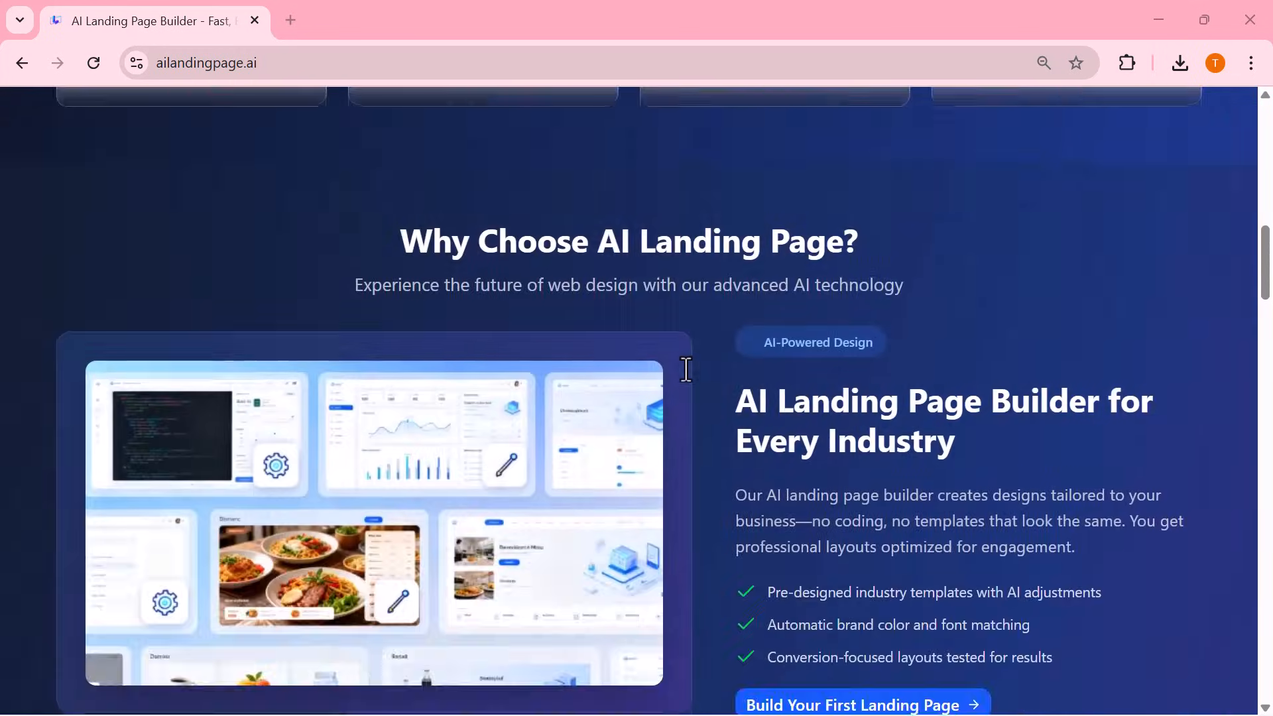
scroll(down, 3)
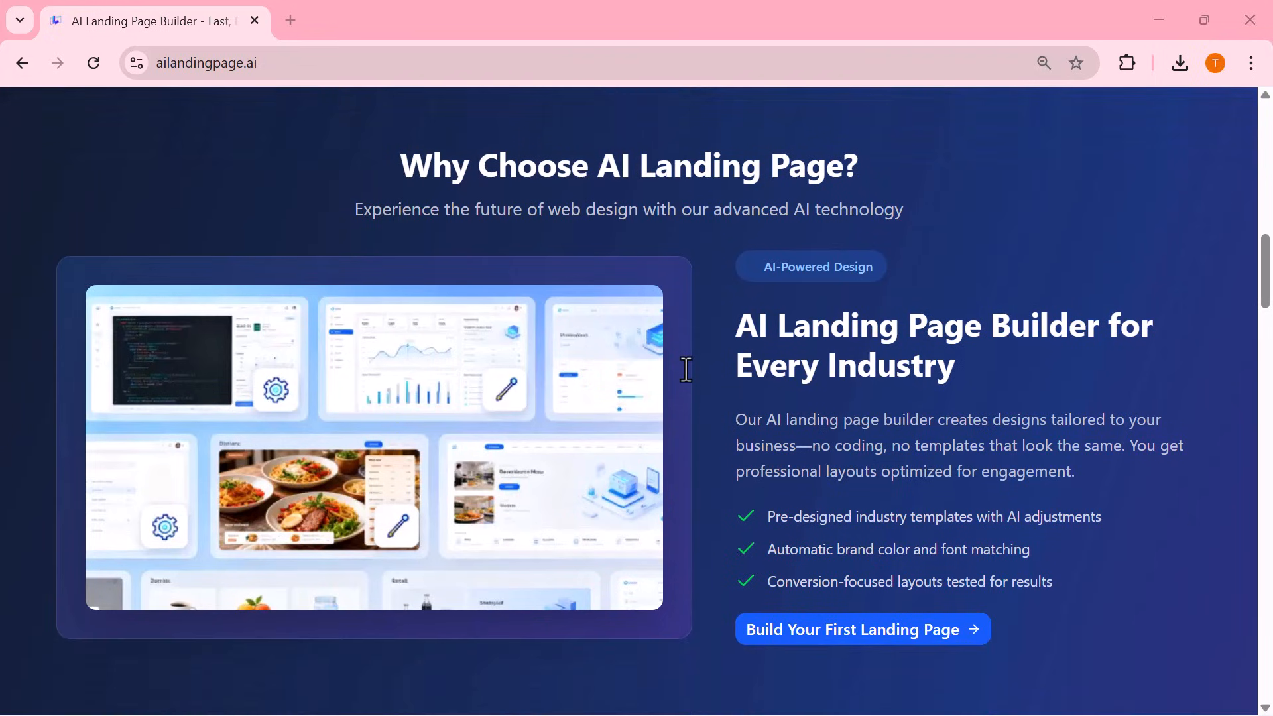
scroll(down, 3)
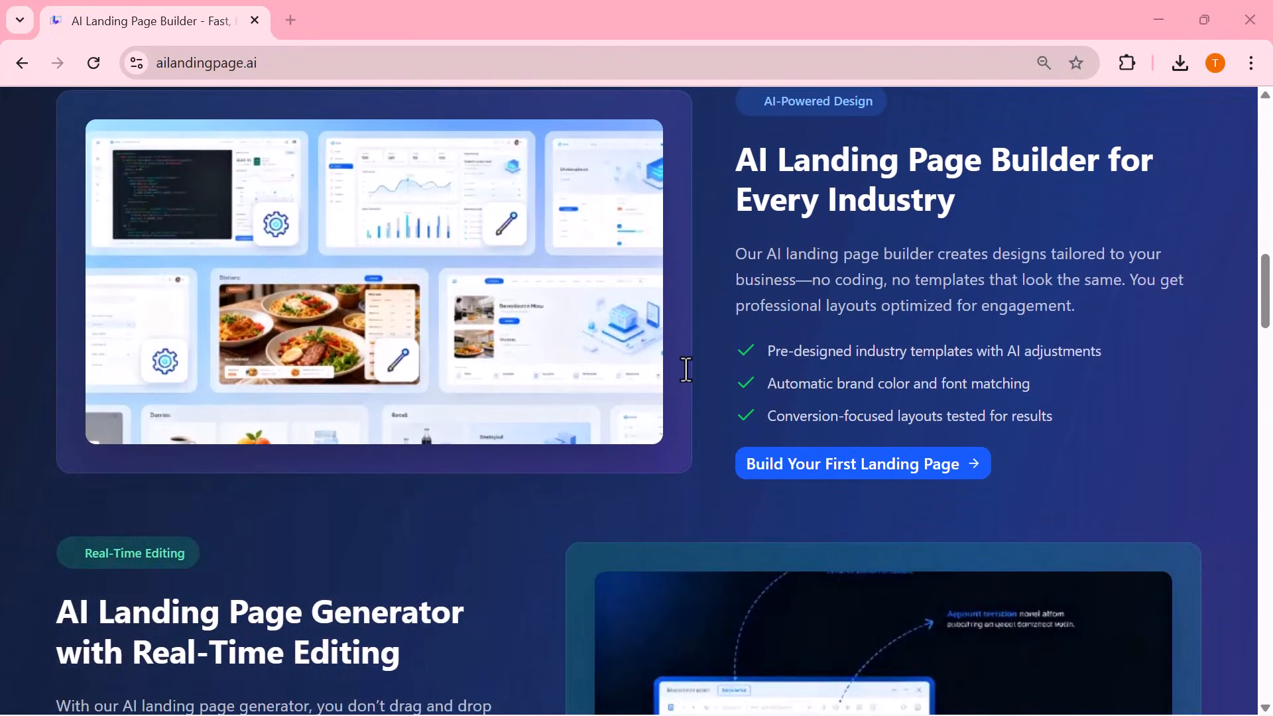
scroll(down, 3)
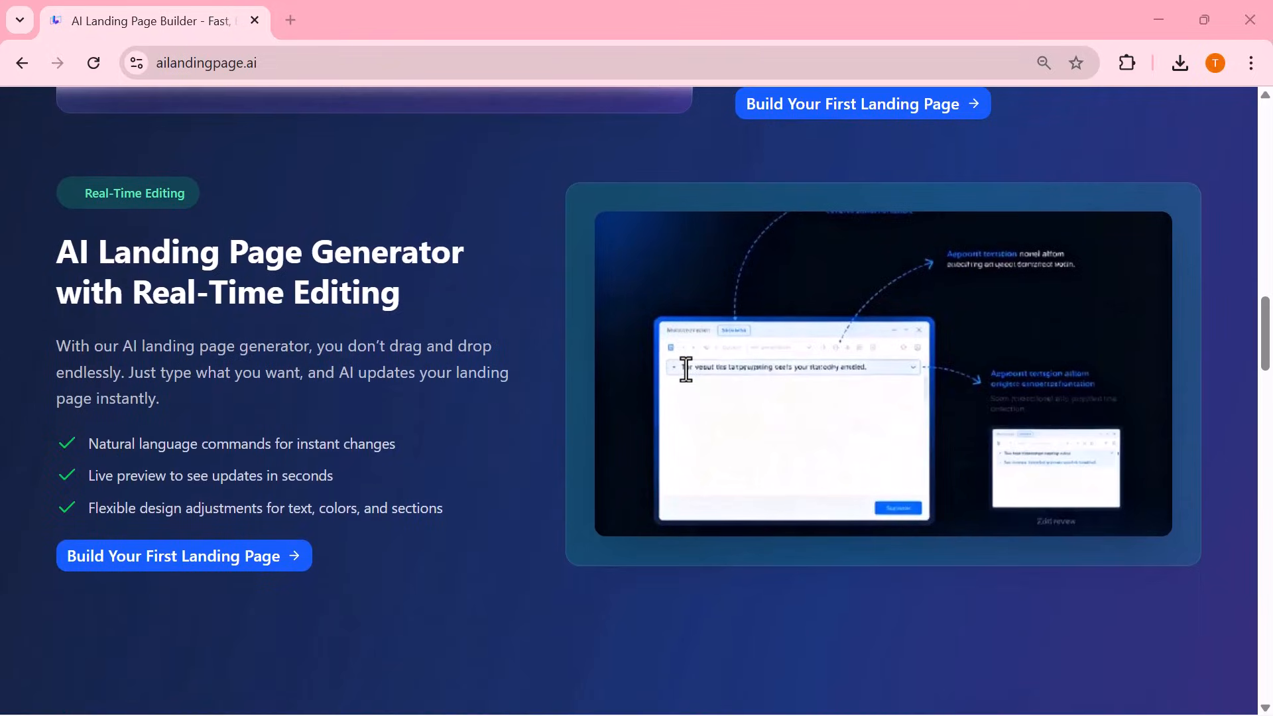
scroll(down, 3)
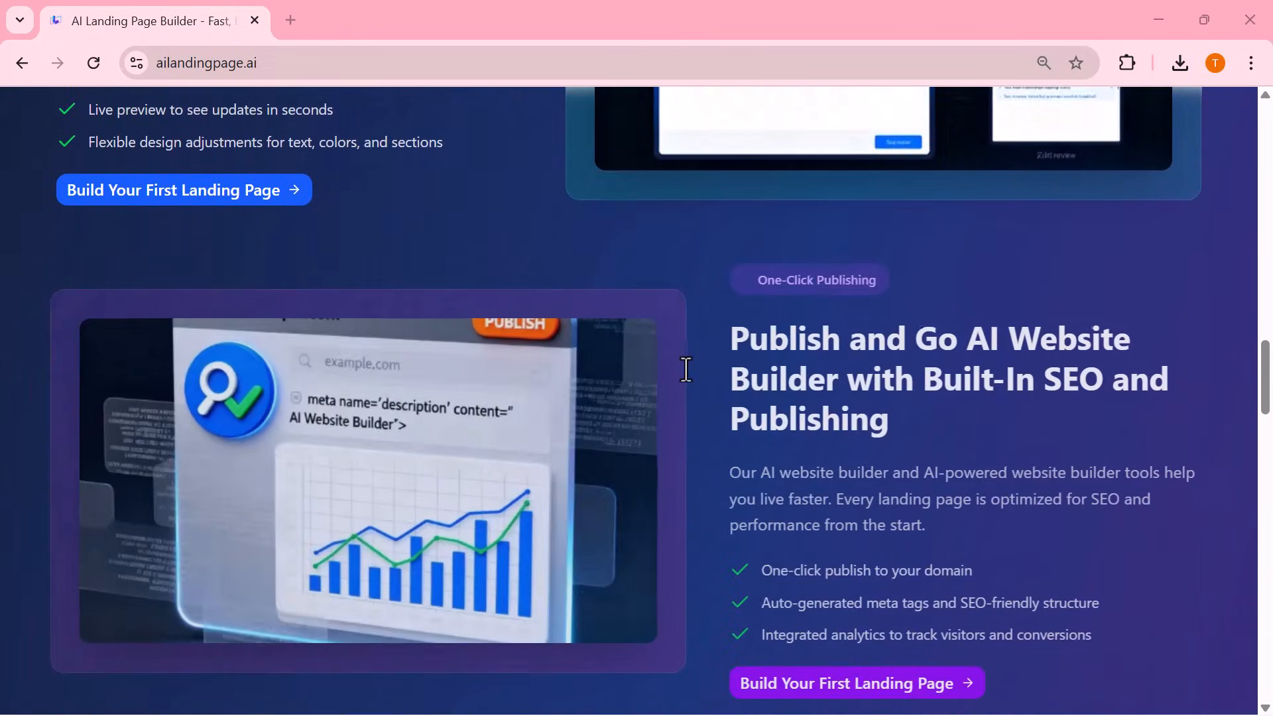
scroll(down, 3)
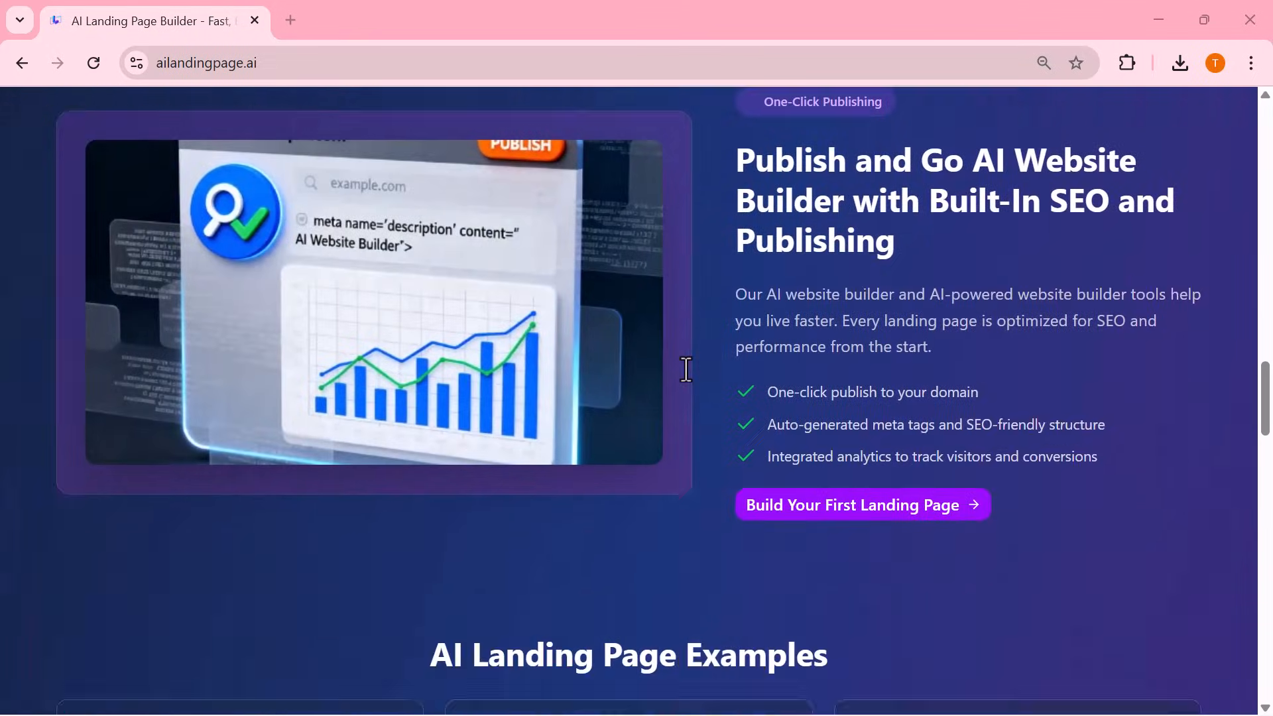
scroll(down, 3)
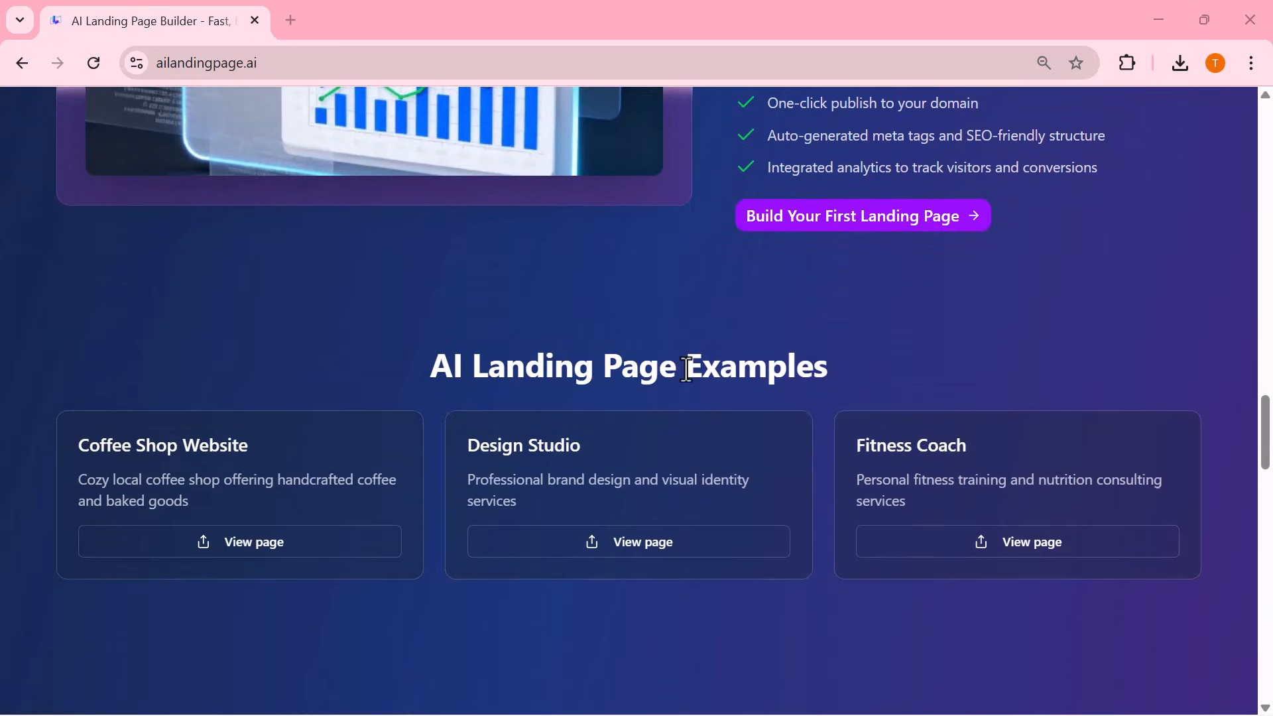
scroll(down, 3)
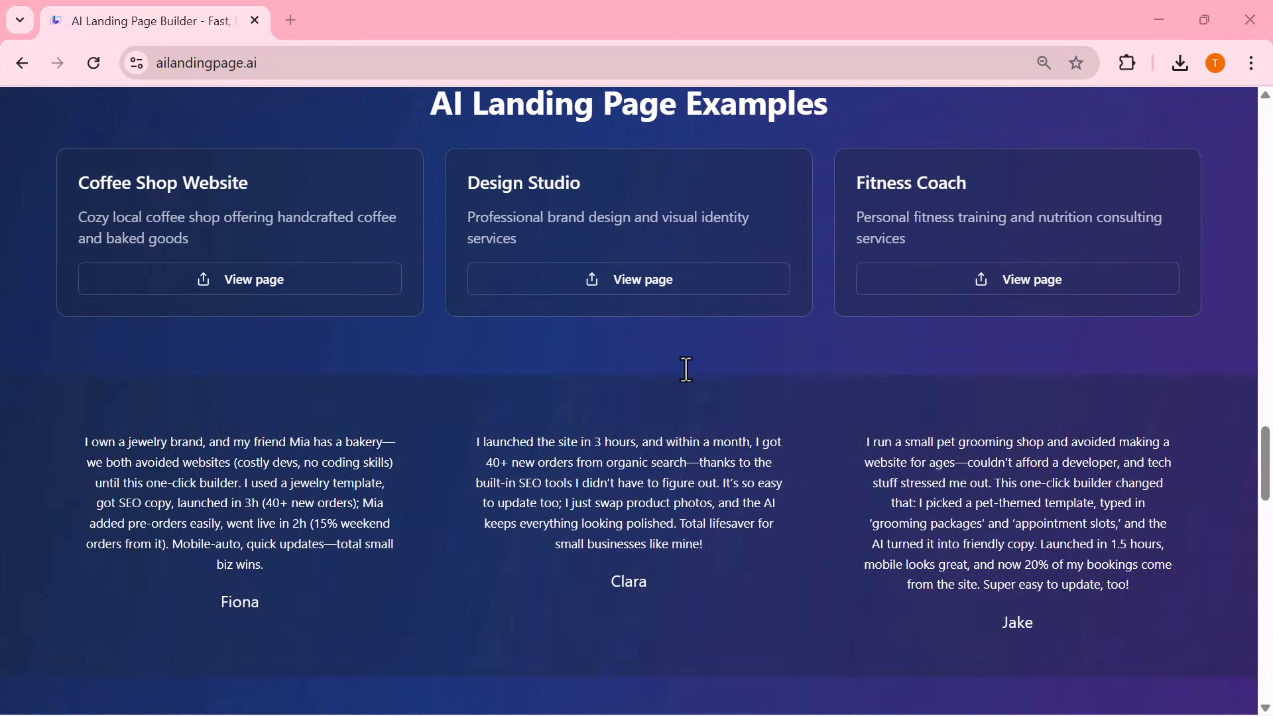
scroll(down, 3)
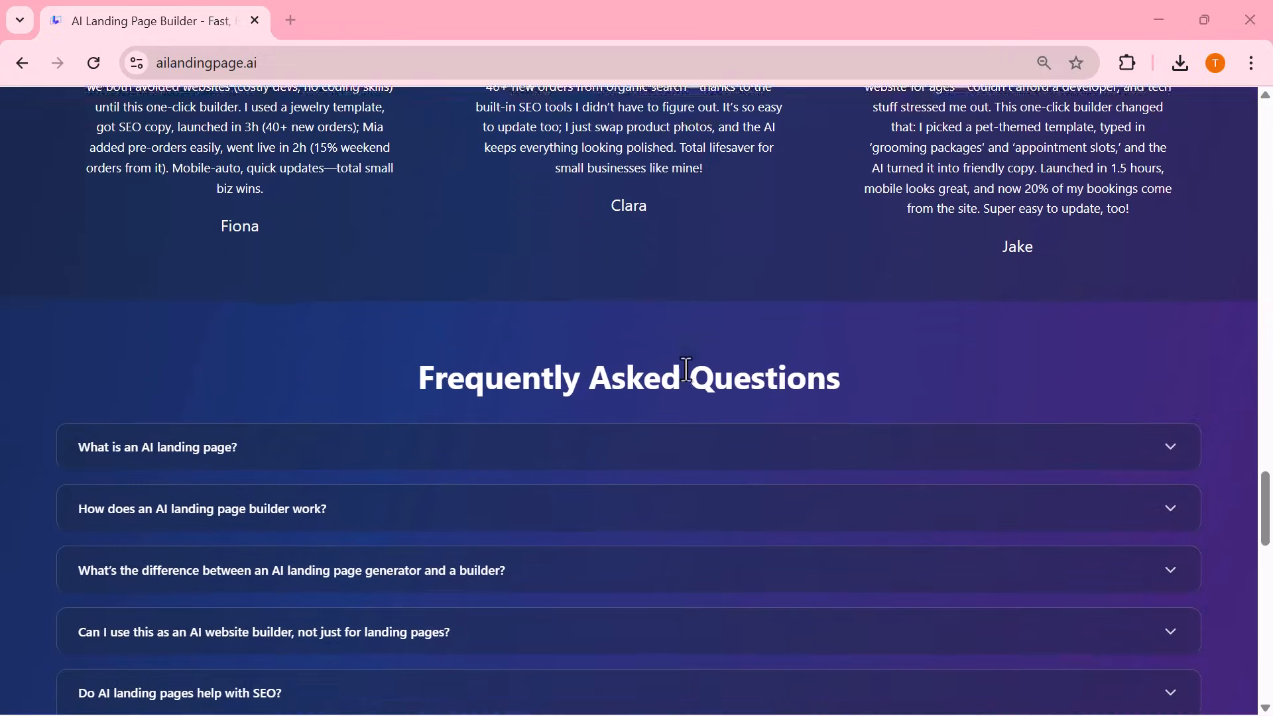
scroll(down, 3)
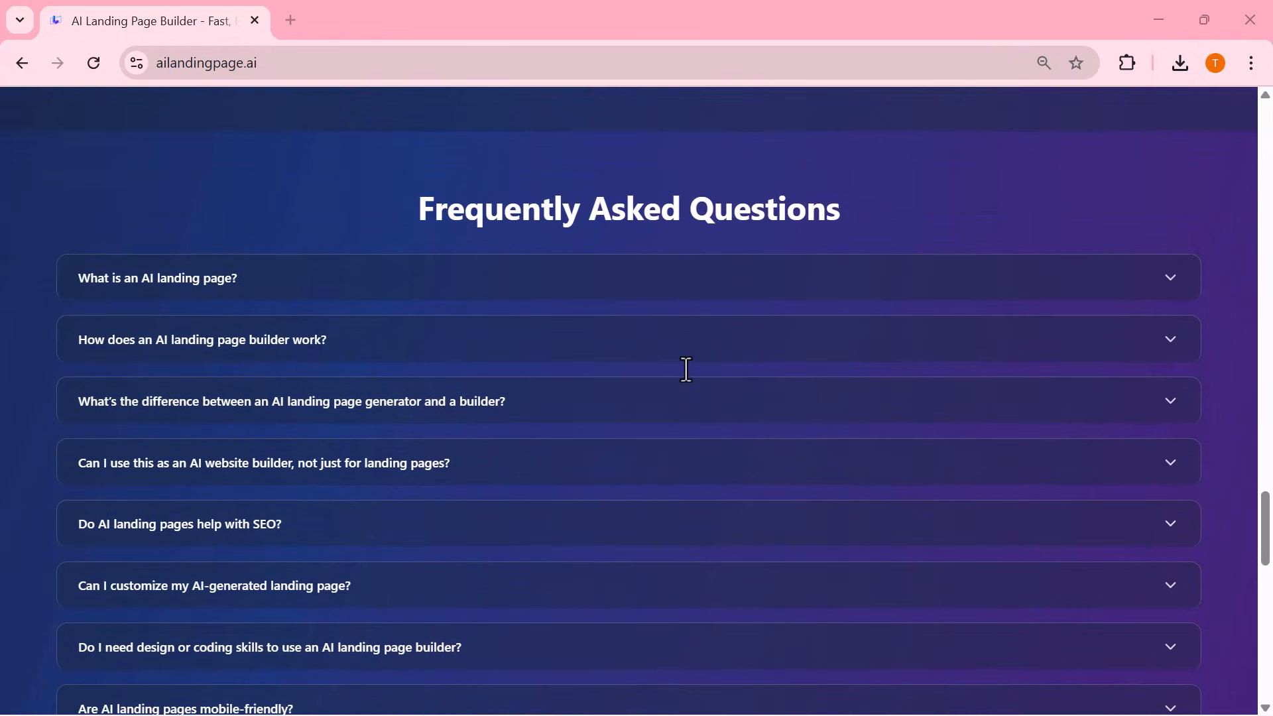
scroll(down, 3)
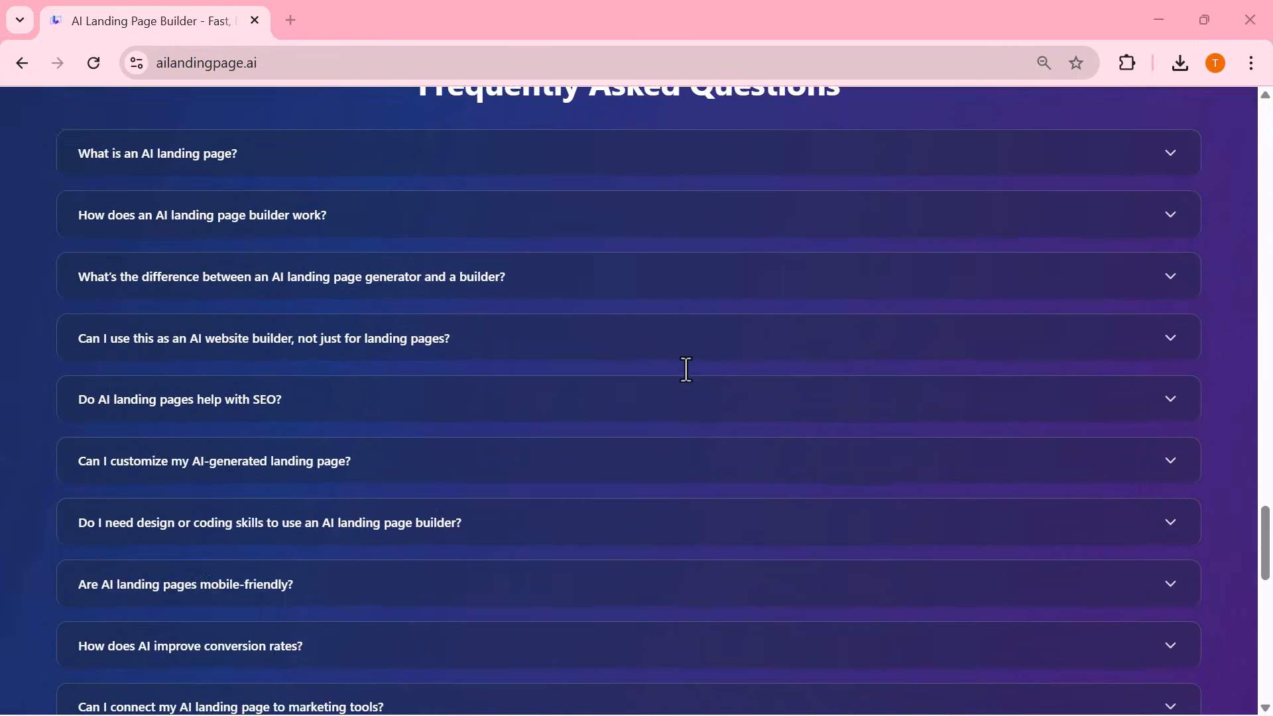
scroll(down, 3)
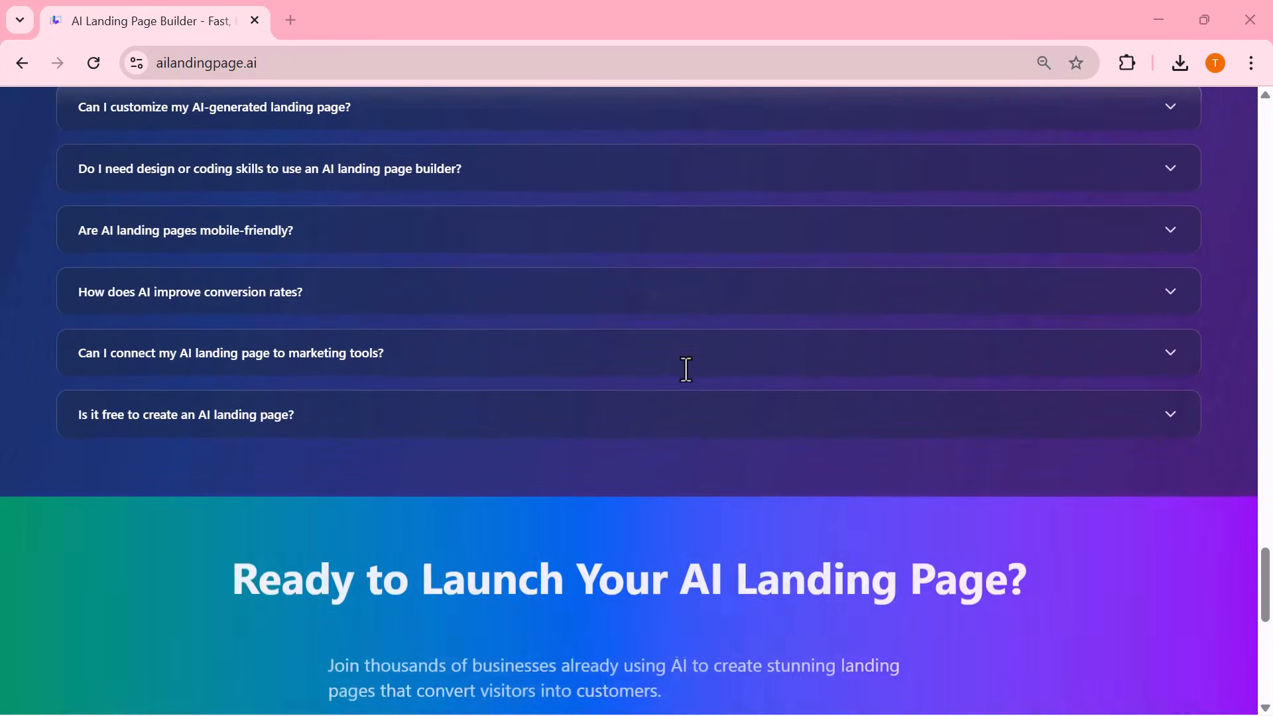
scroll(down, 3)
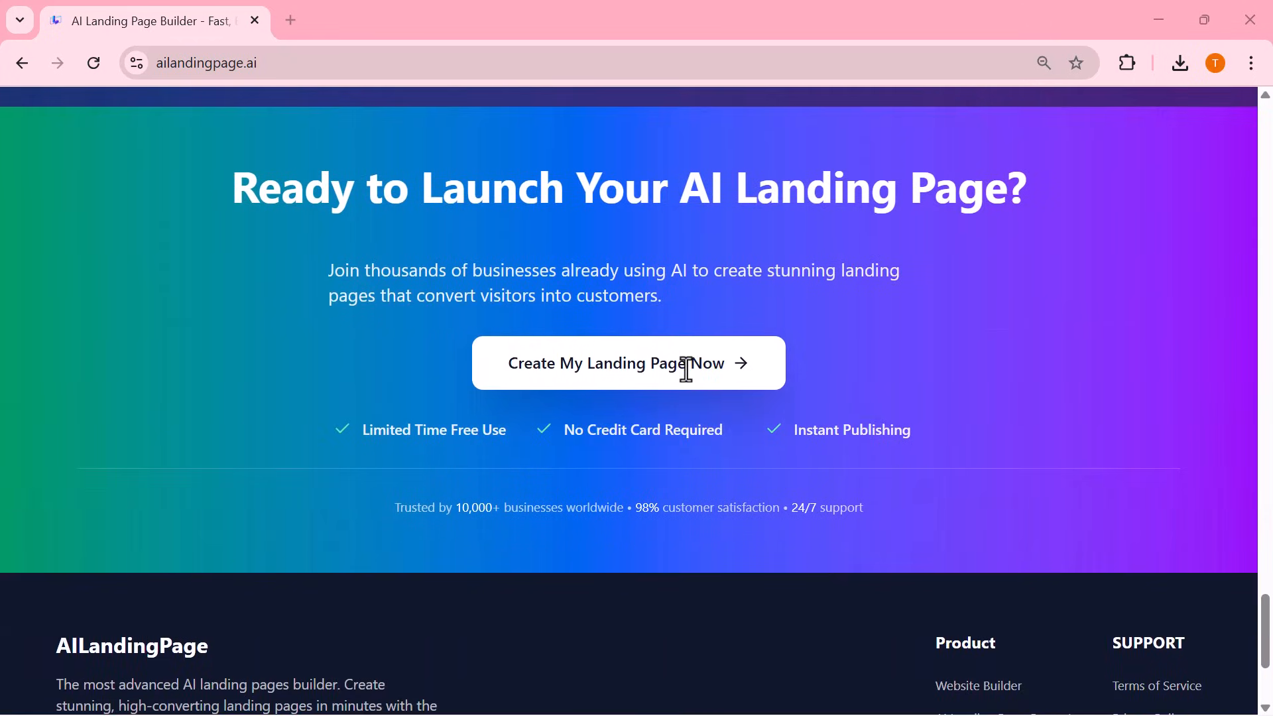
scroll(down, 3)
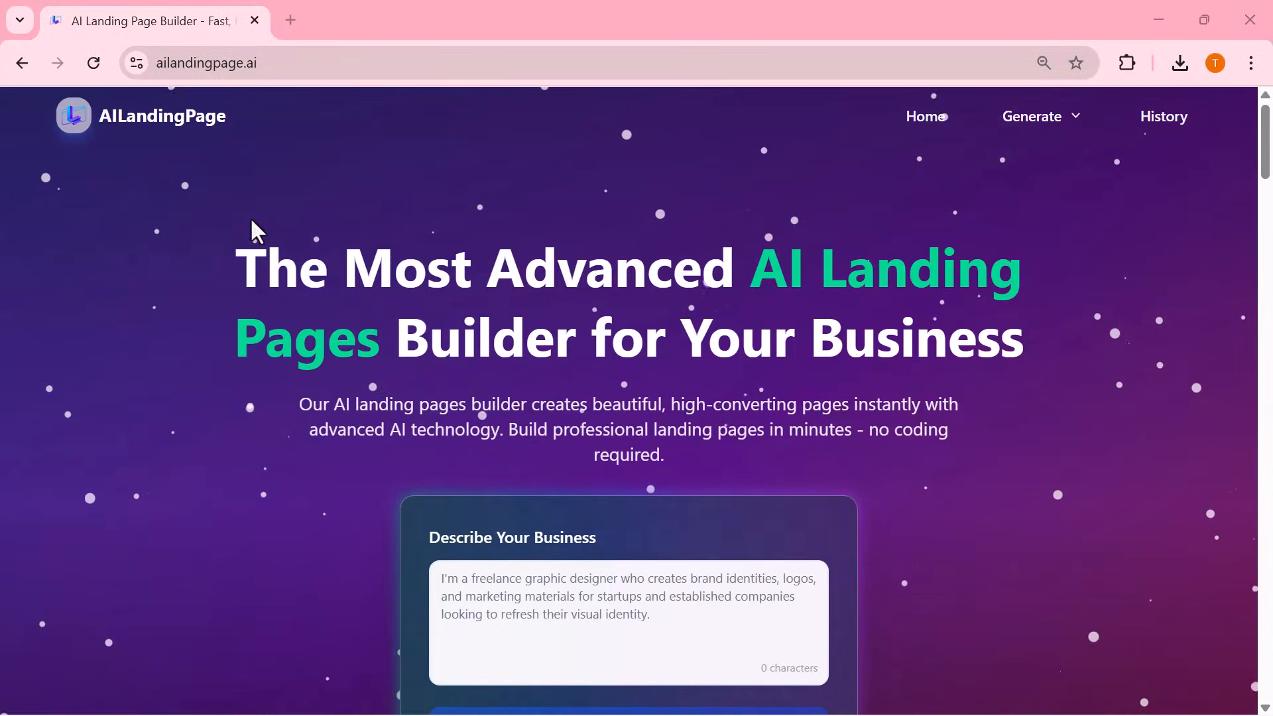
mouse_move(399, 317)
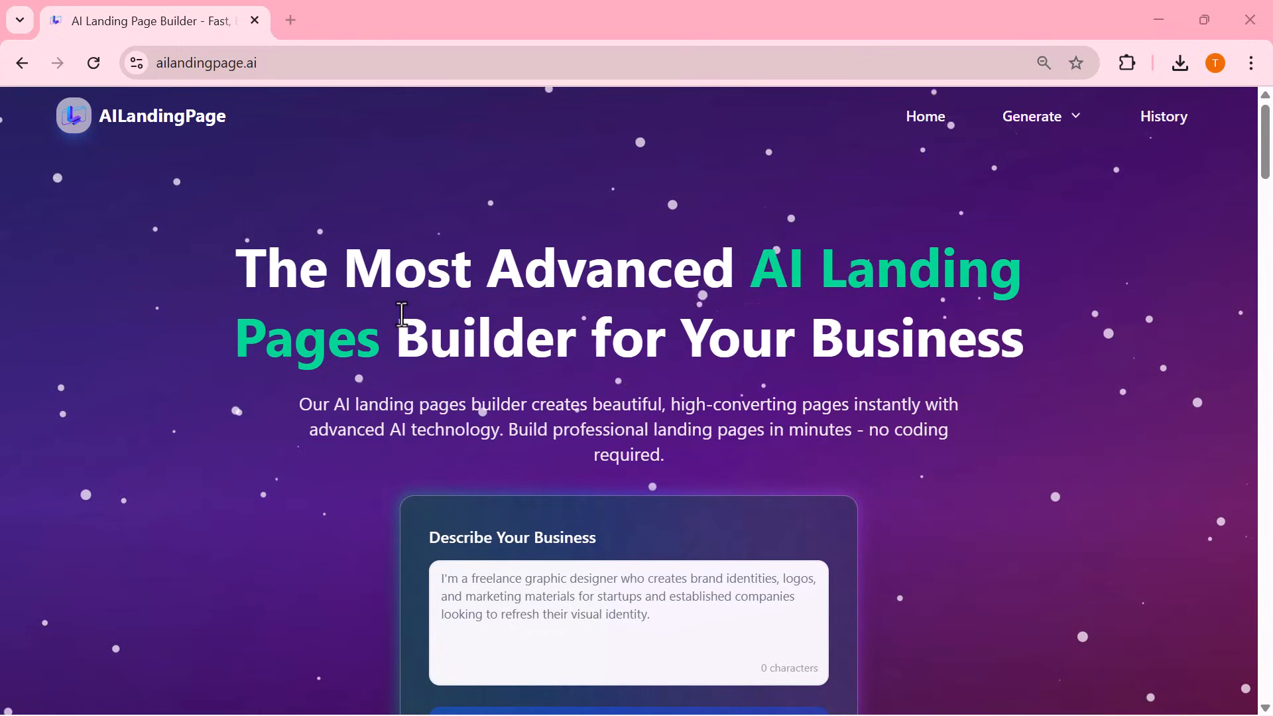
click(629, 621)
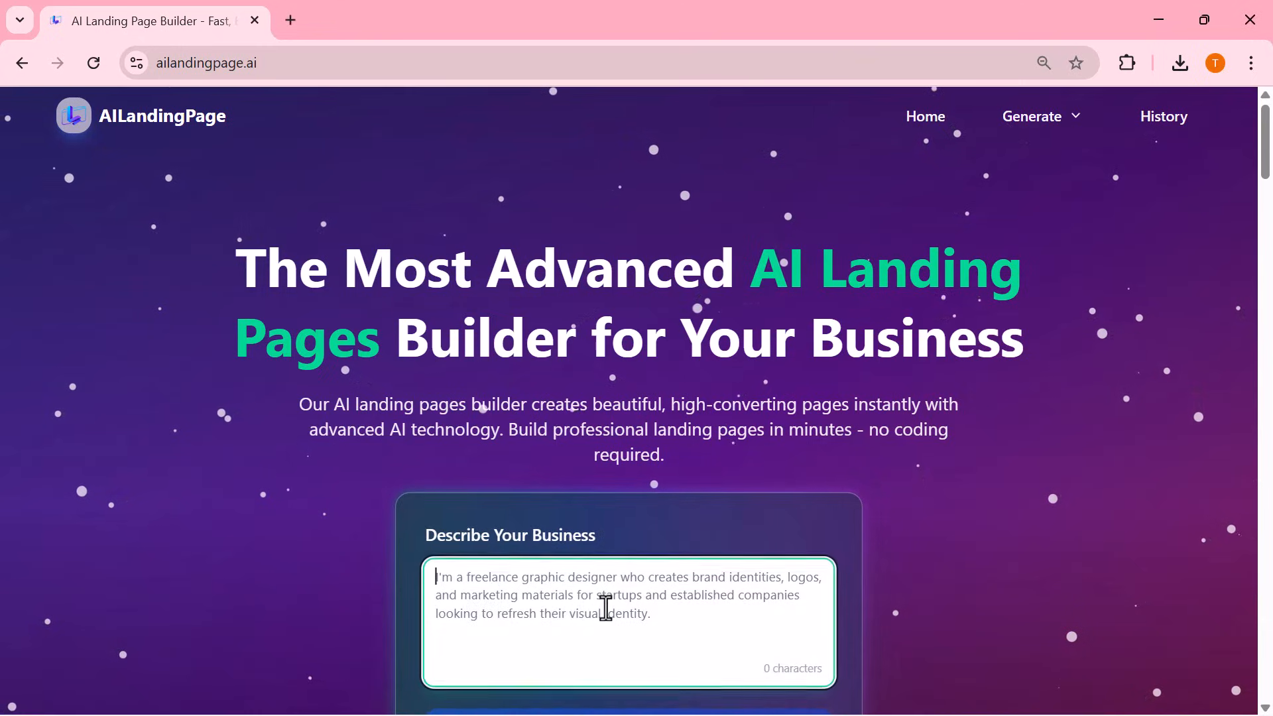
scroll(down, 3)
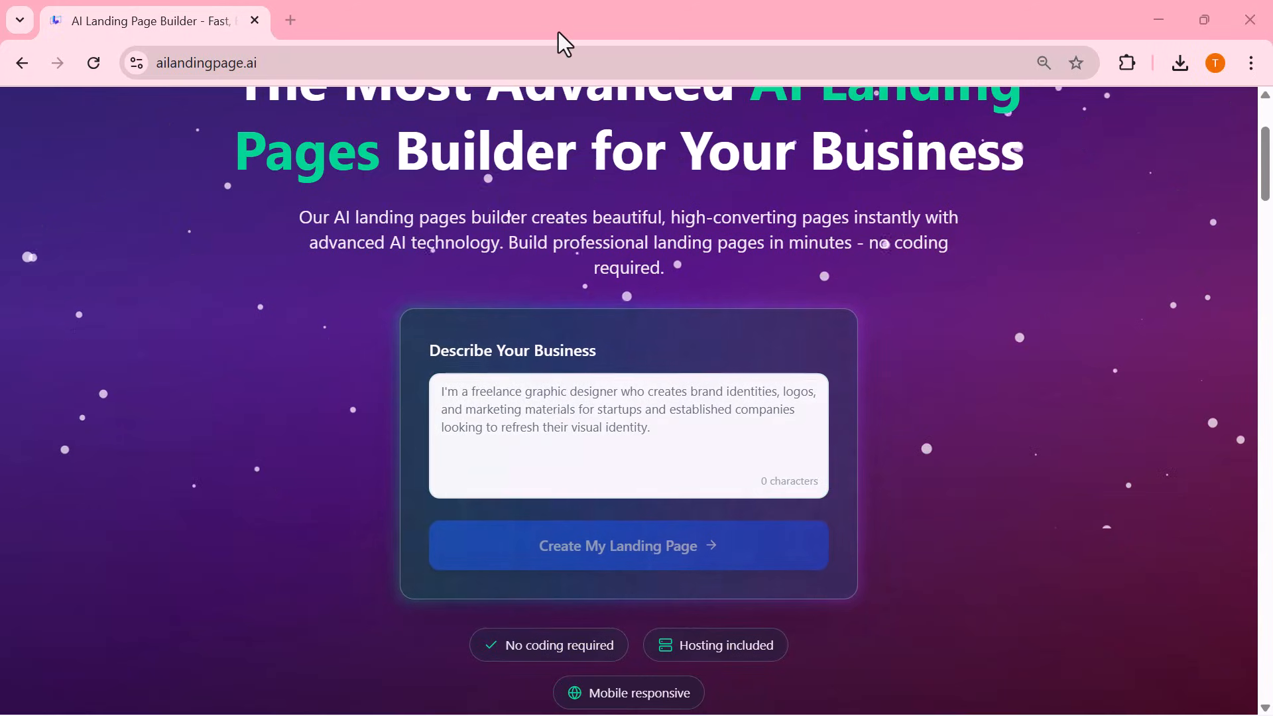
scroll(up, 3)
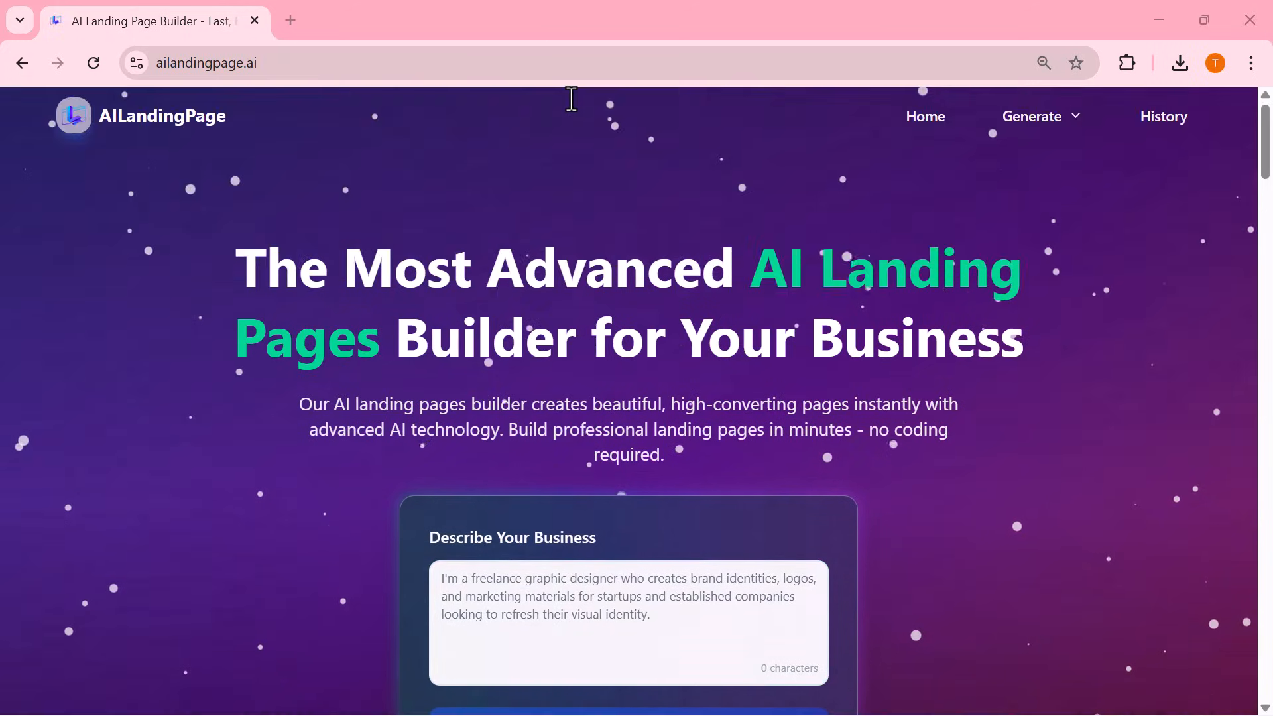
scroll(down, 3)
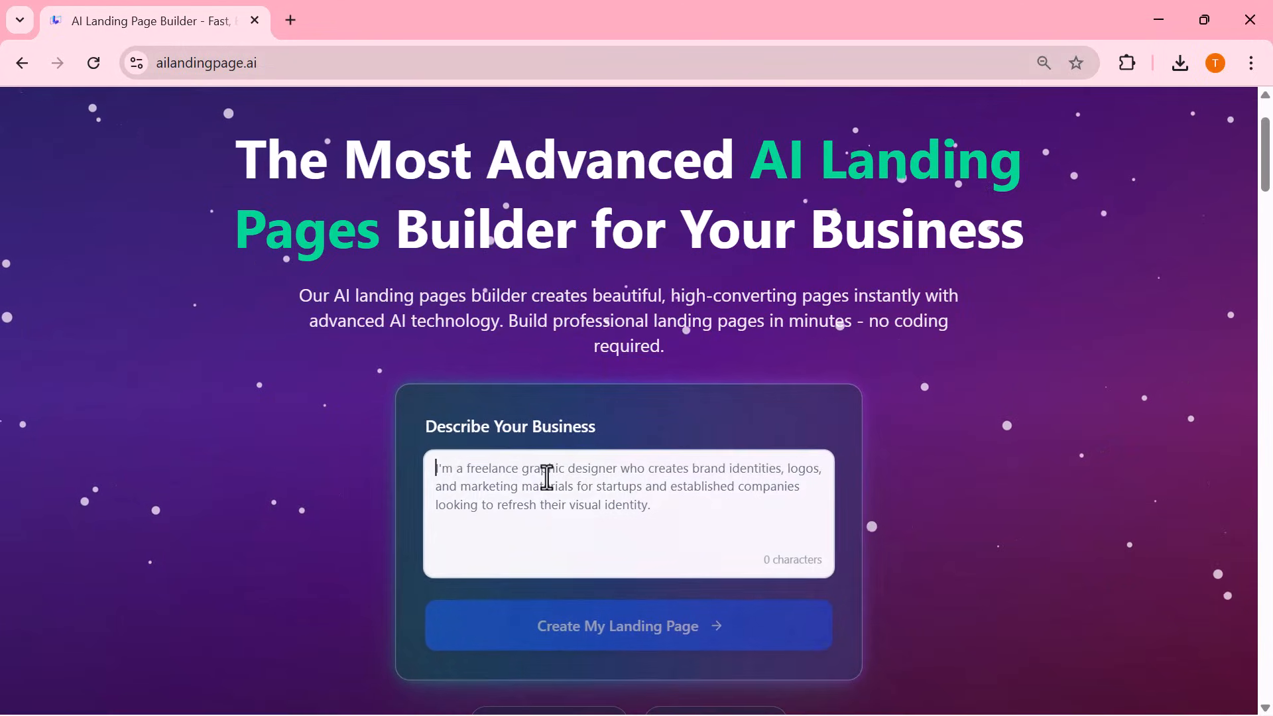
text(I run a fashion brand that creates stylish, high-quality clothing designed for modern trends. I offer unique outfits that blend comfort, creativity, and premium craftsmanship for customers who want to look and feel confident.)
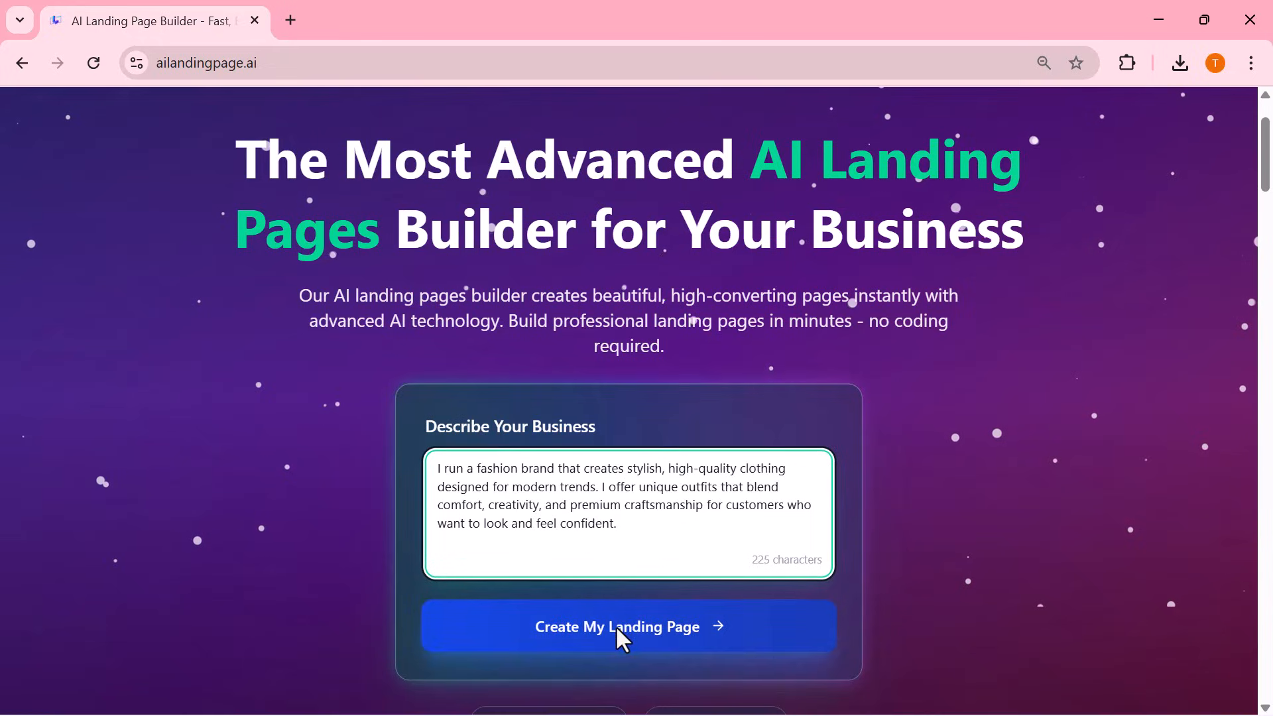
- Submit the description via Create My Landing Page to start generating the page
click(627, 626)
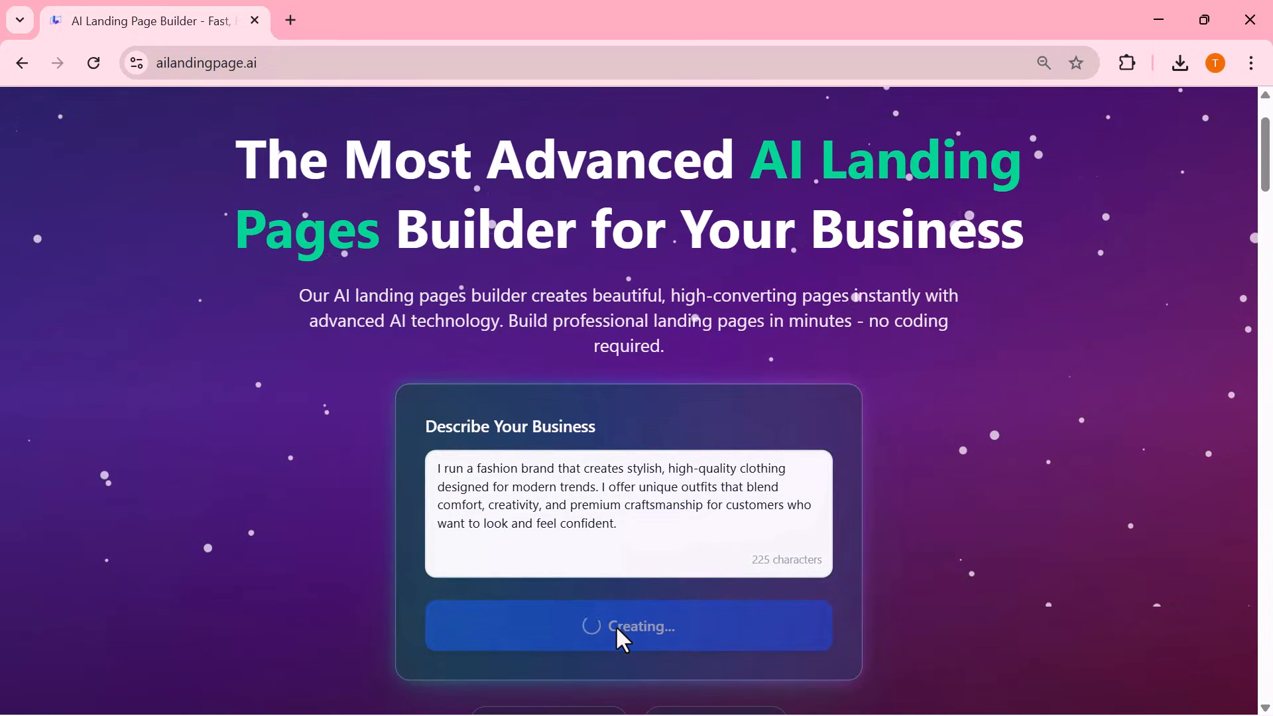
click(628, 626)
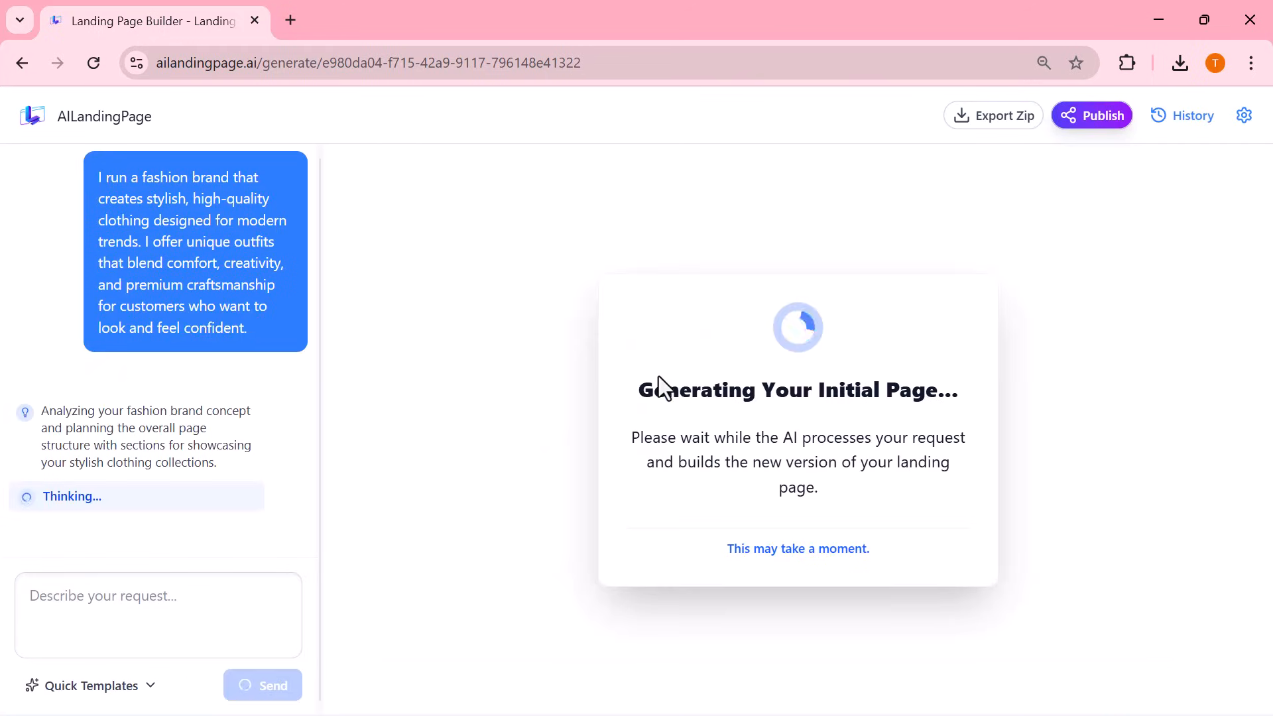
mouse_move(735, 126)
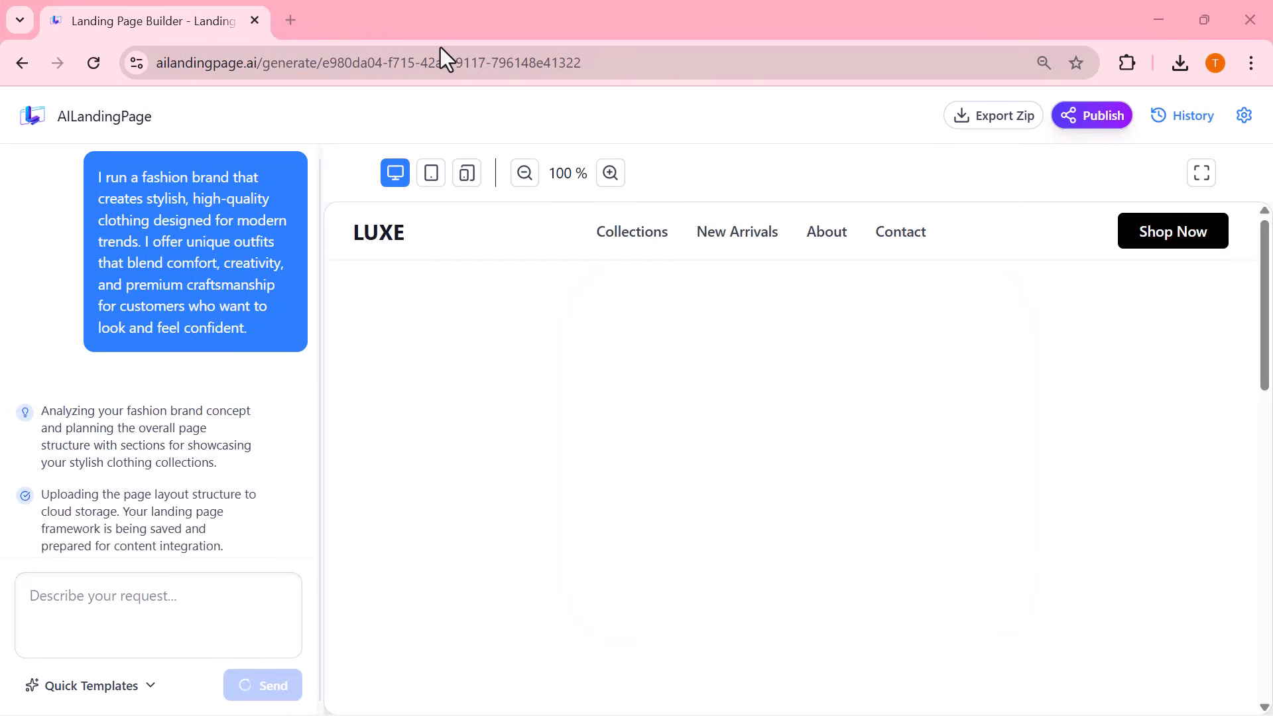
scroll(down, 3)
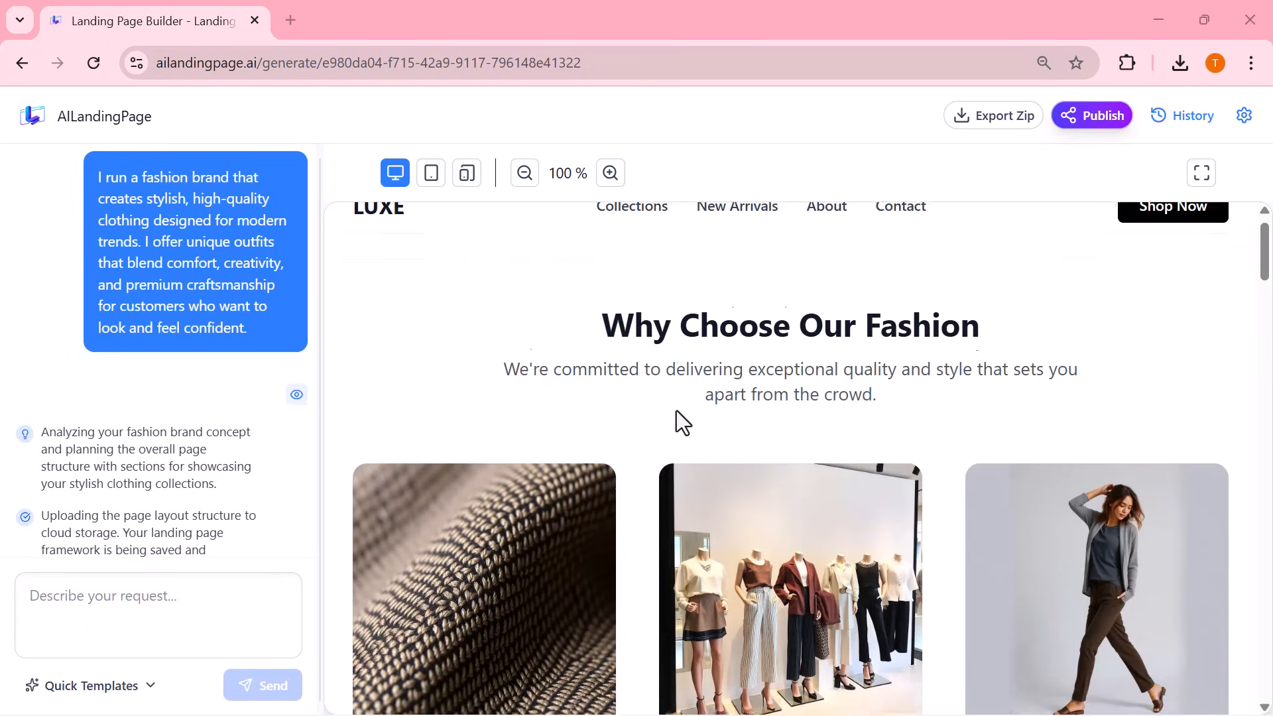
scroll(down, 3)
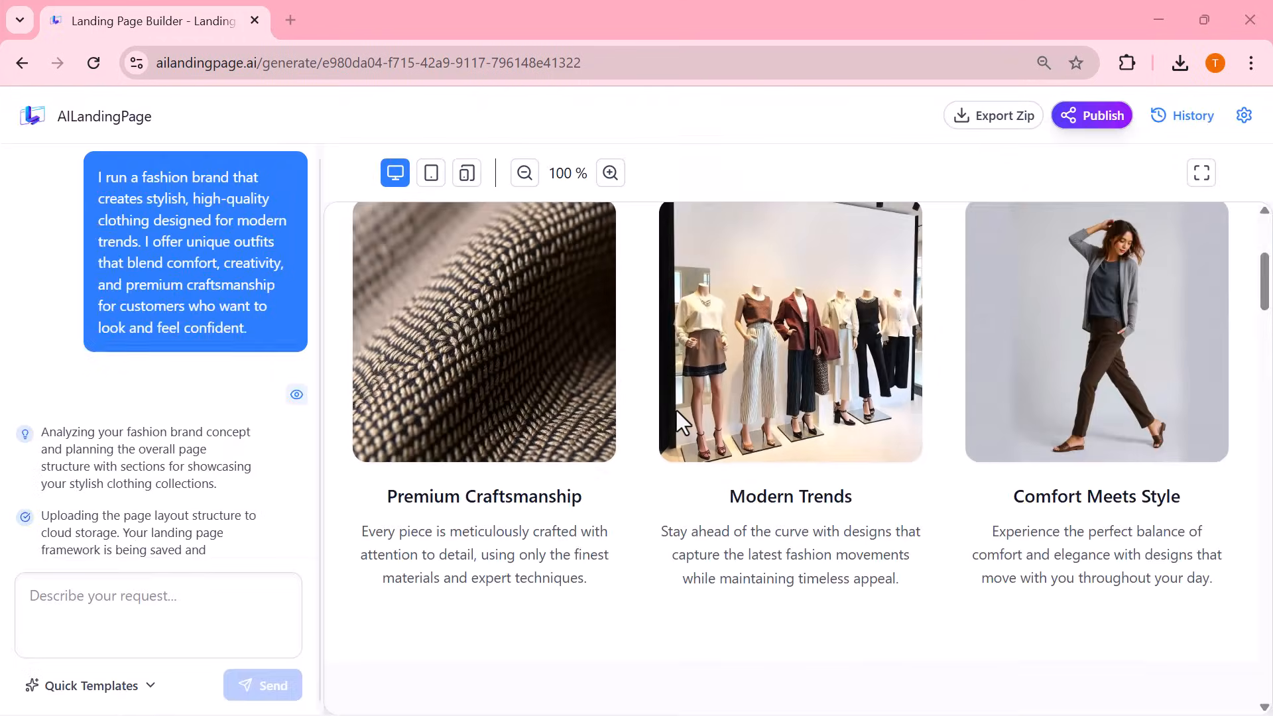
scroll(down, 3)
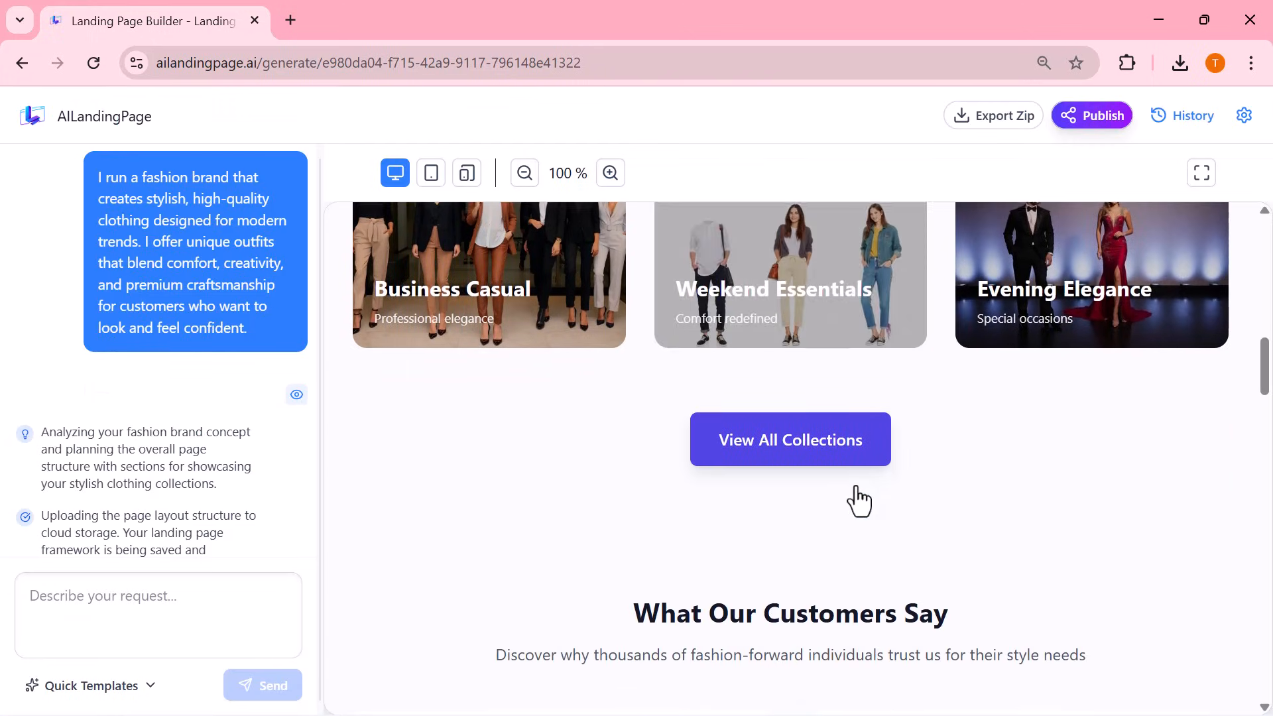
scroll(down, 3)
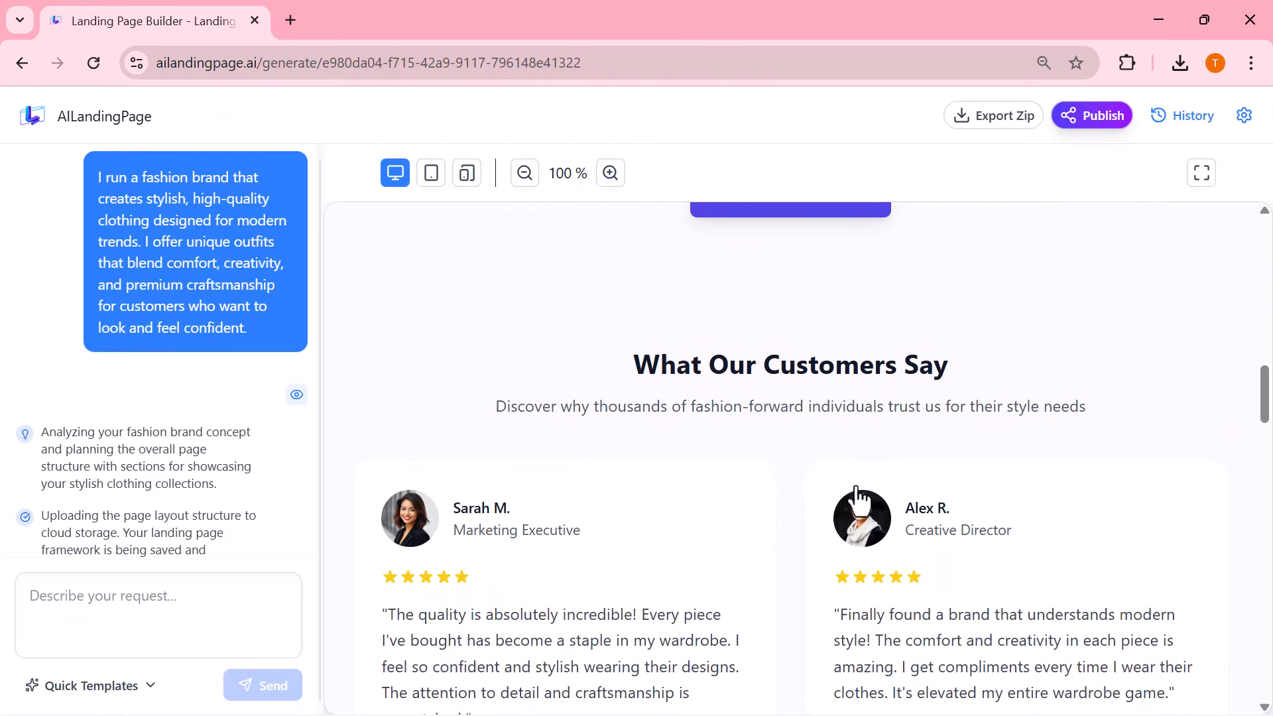
scroll(down, 3)
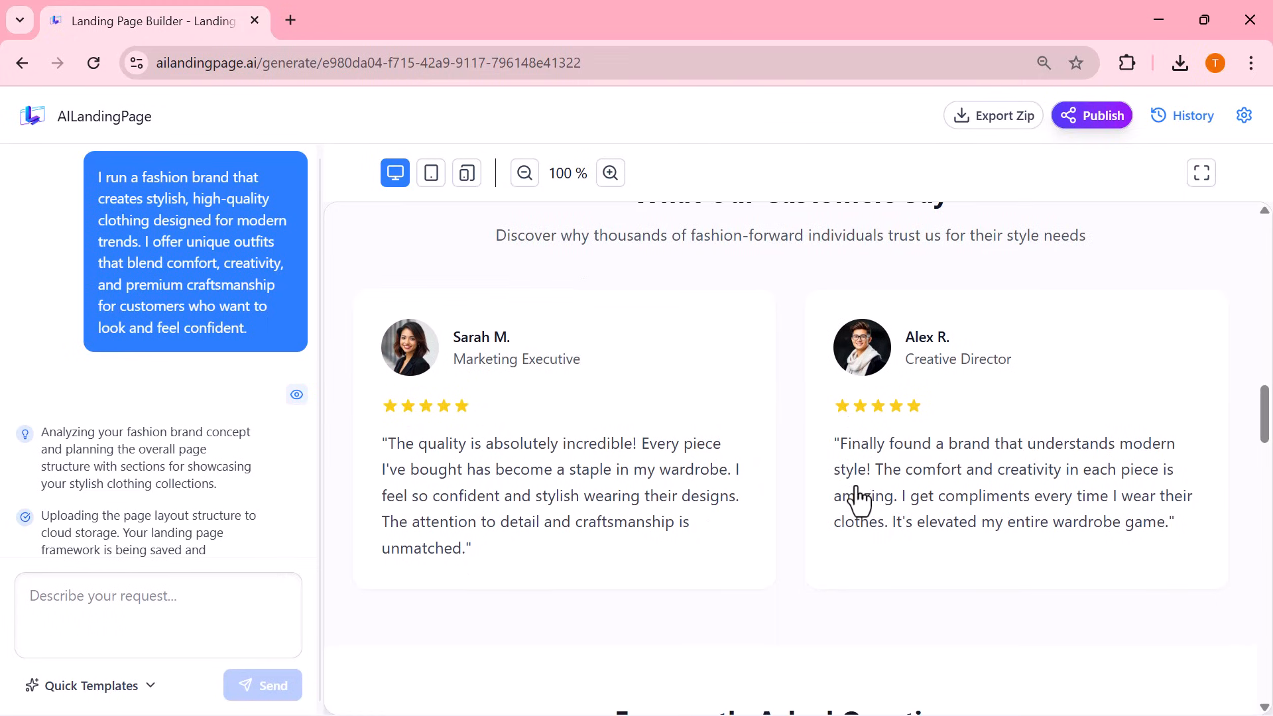
scroll(down, 3)
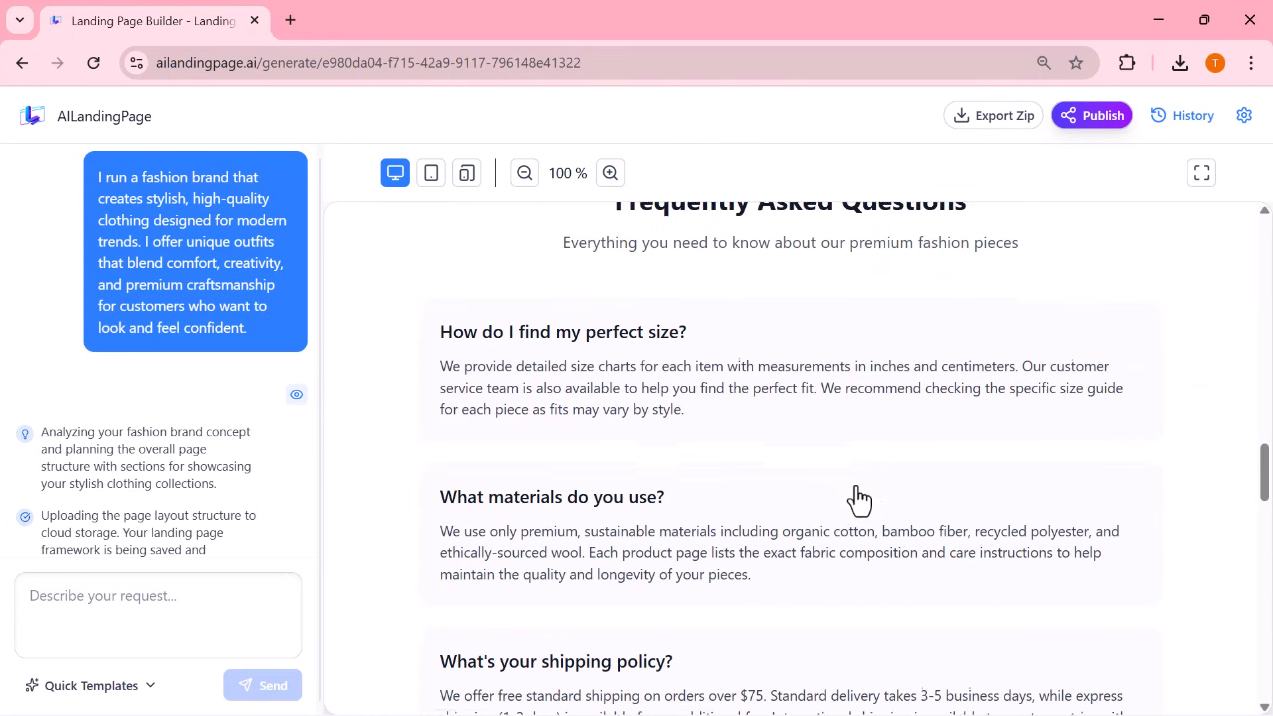
scroll(down, 3)
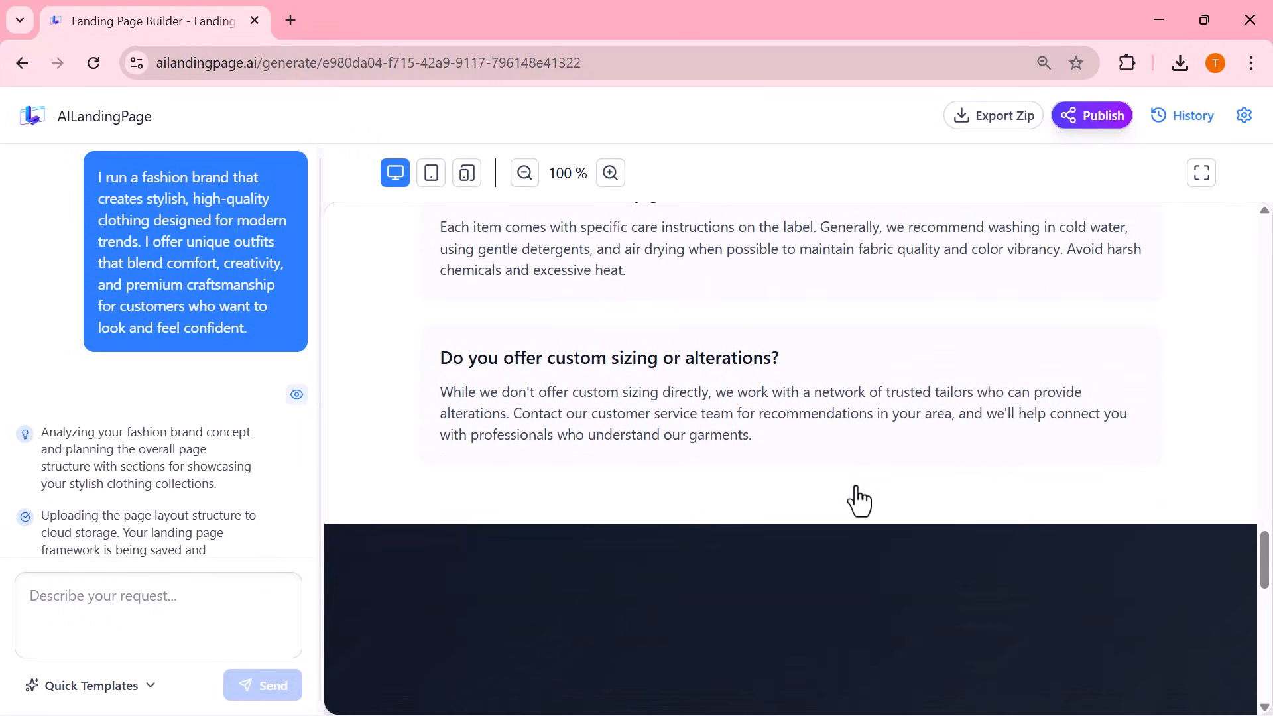
scroll(down, 3)
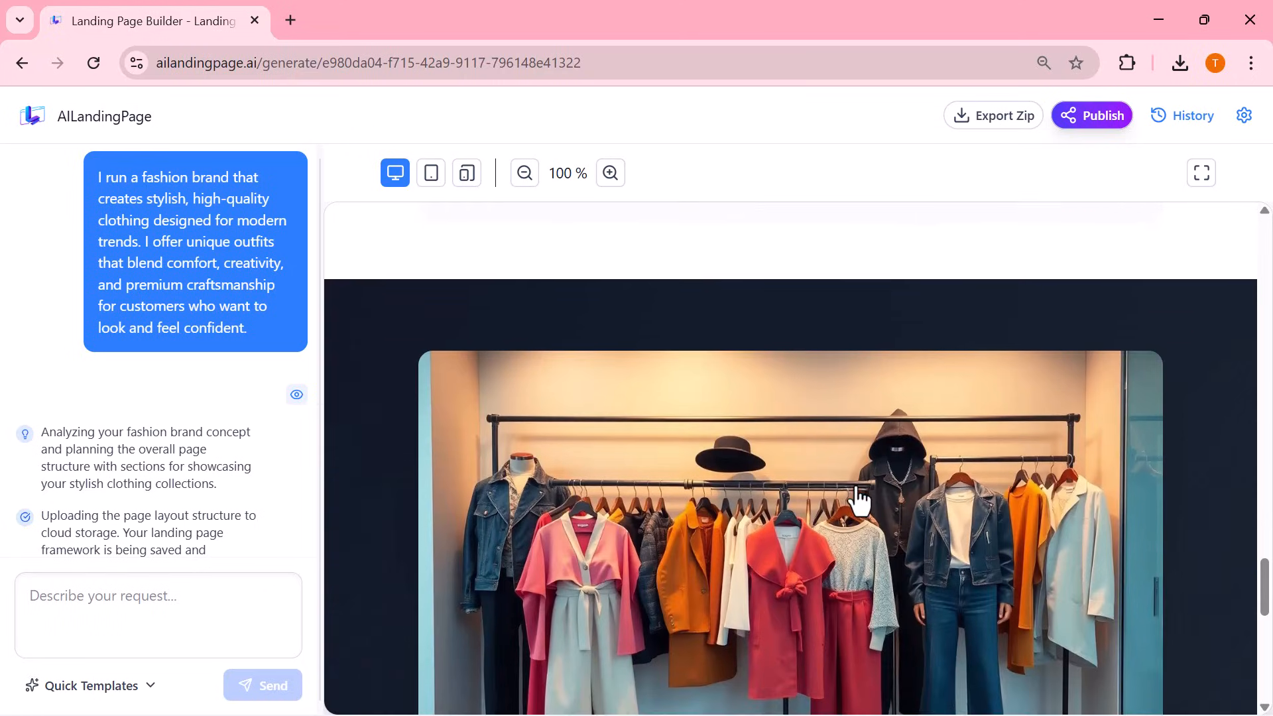
scroll(down, 3)
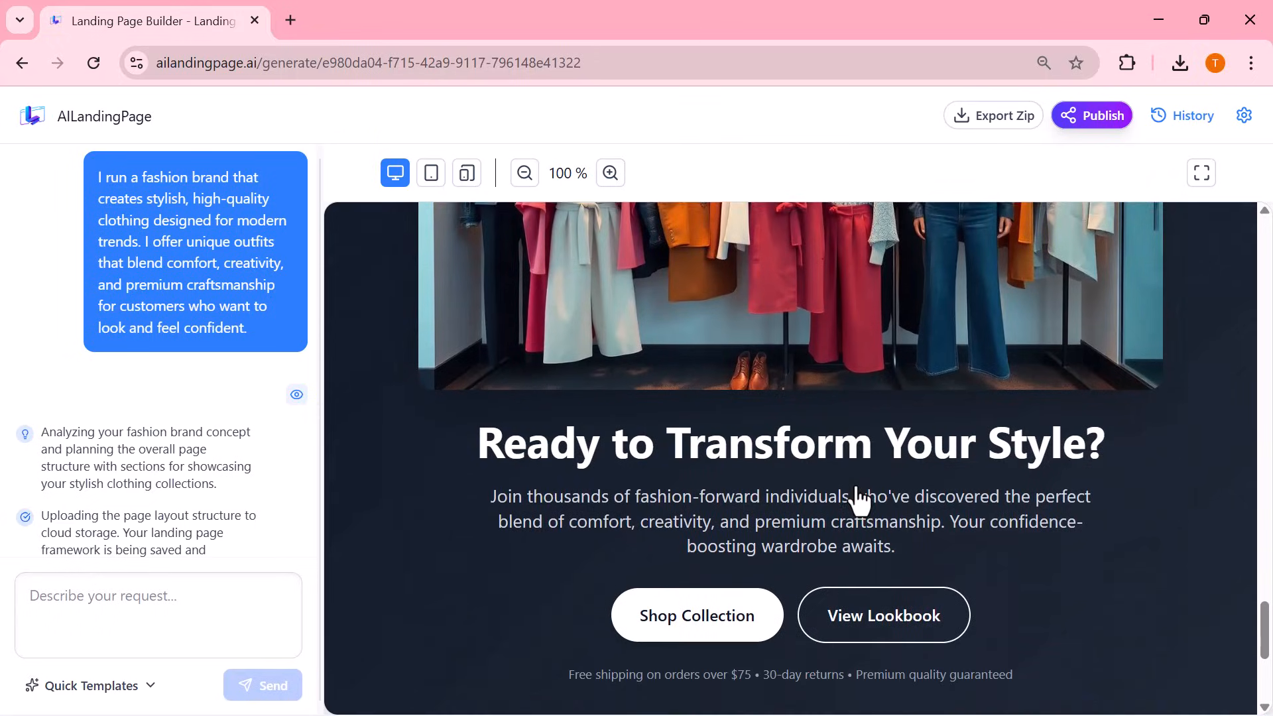
scroll(down, 3)
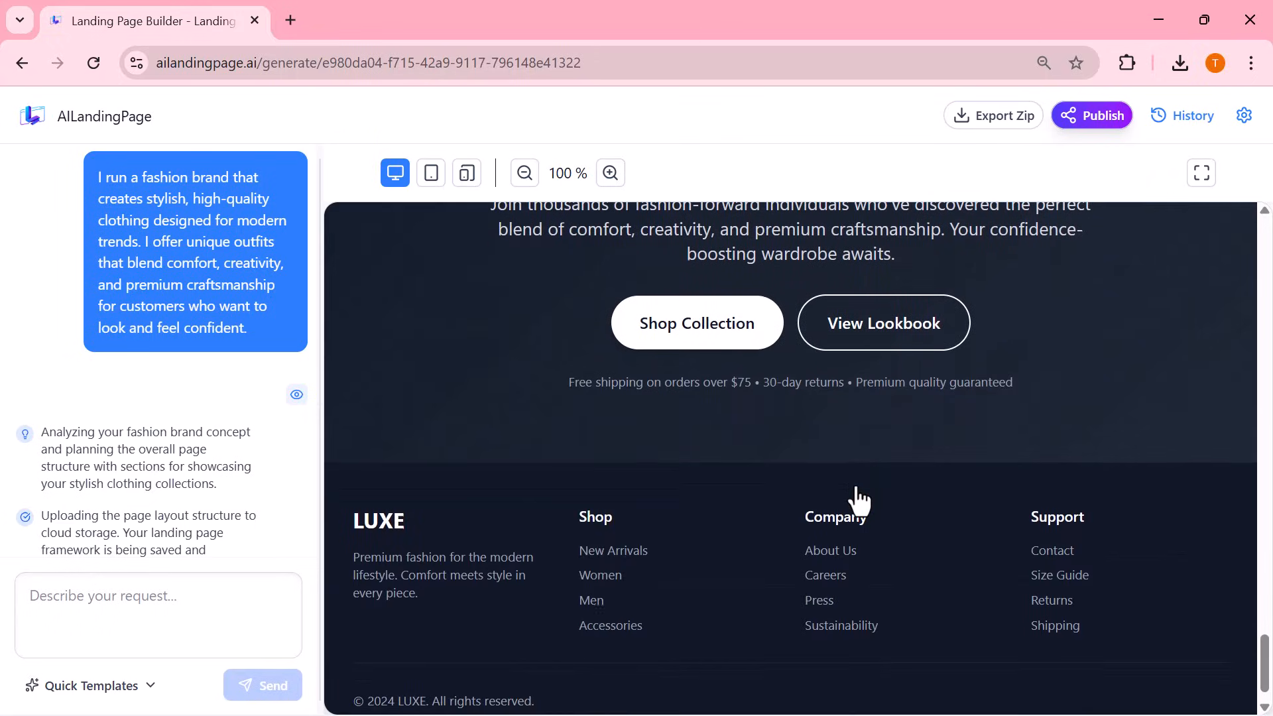
scroll(down, 3)
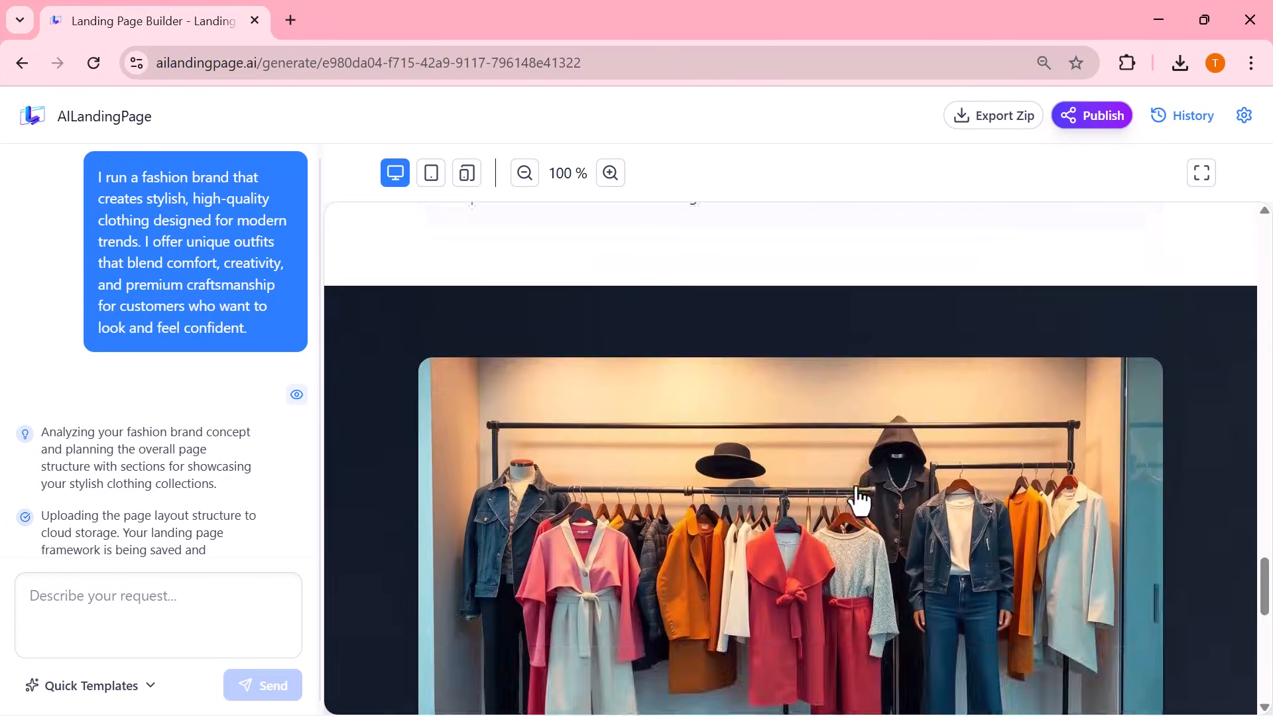
scroll(down, 3)
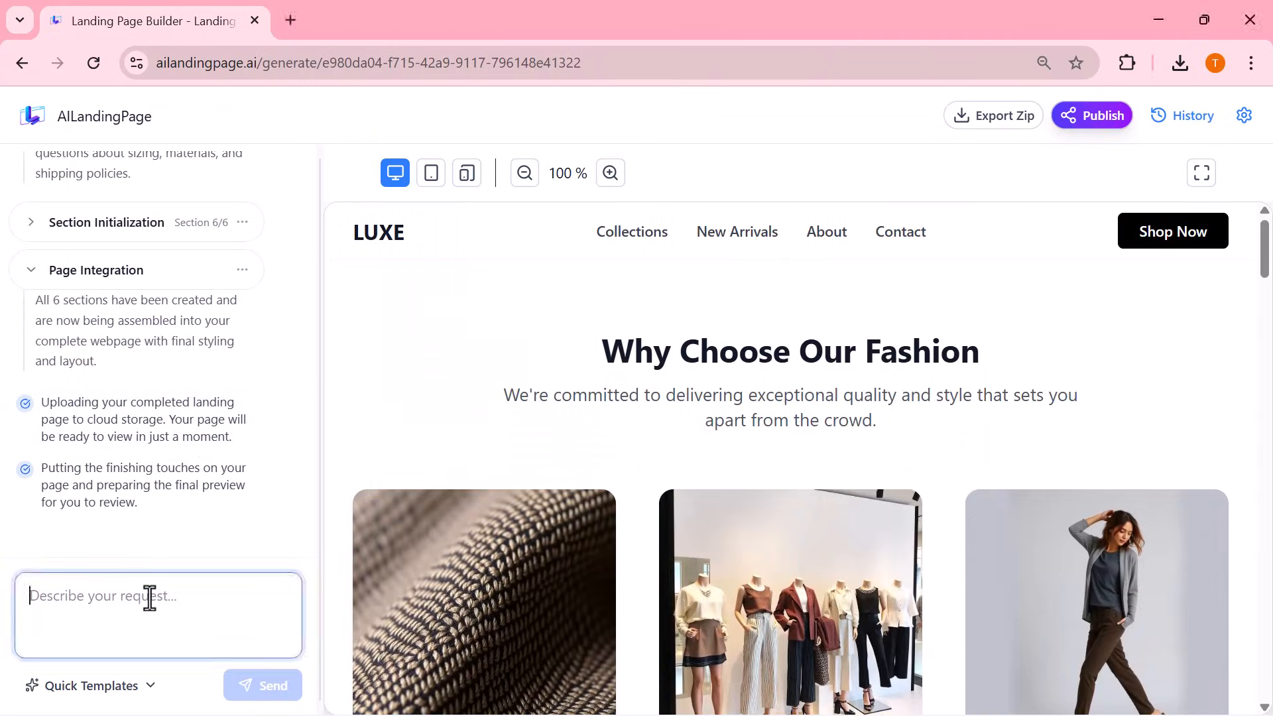
- Send the Quick Template request 'Please improve the visual style of this page.' to the AI
click(91, 686)
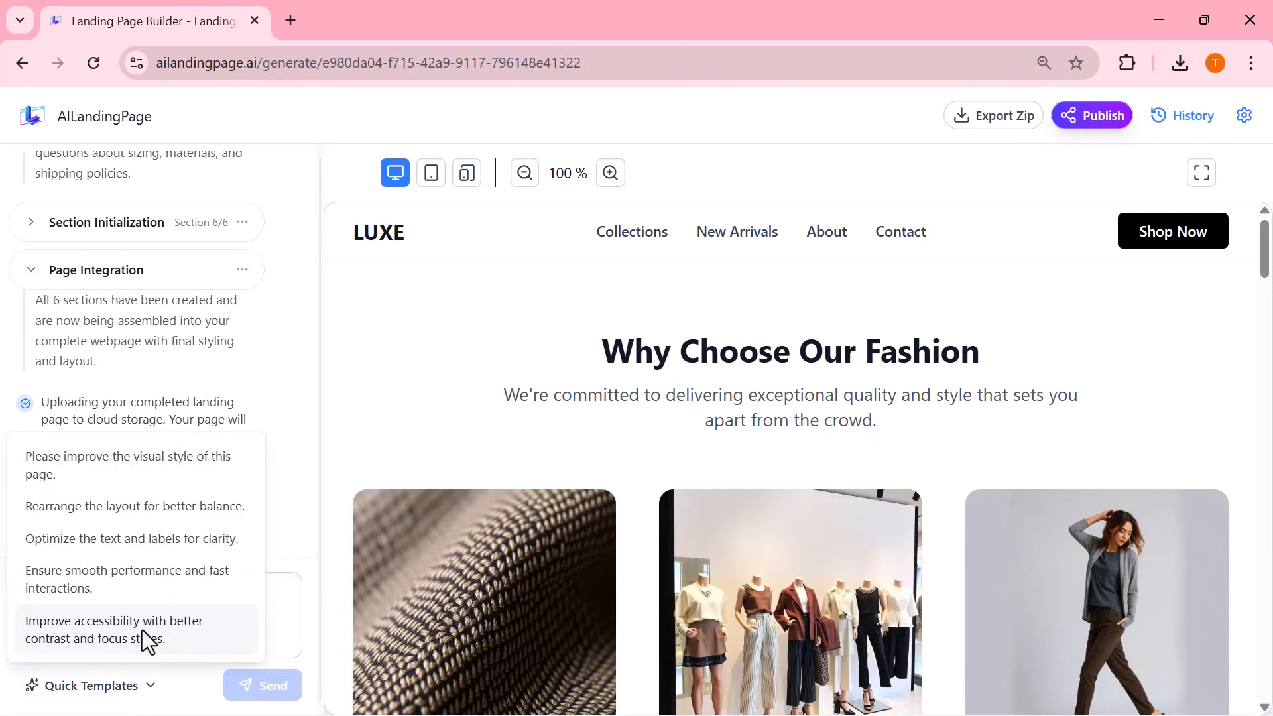
mouse_move(126, 466)
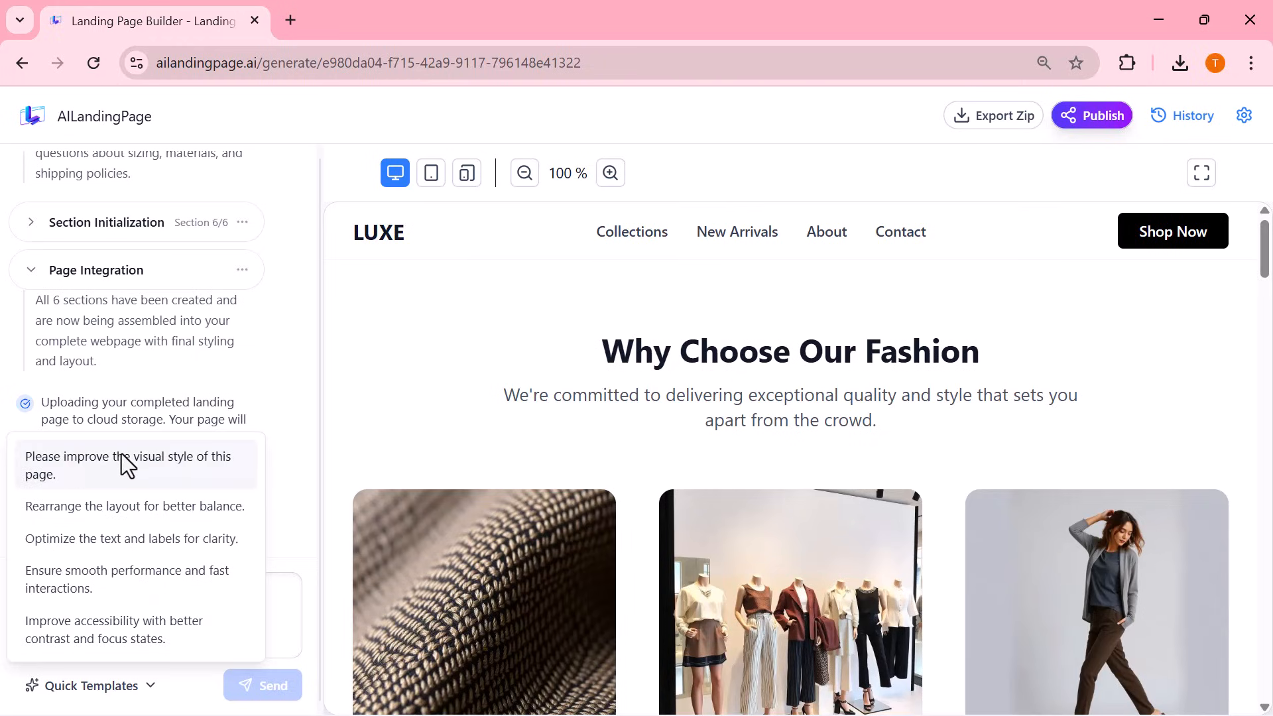
click(129, 466)
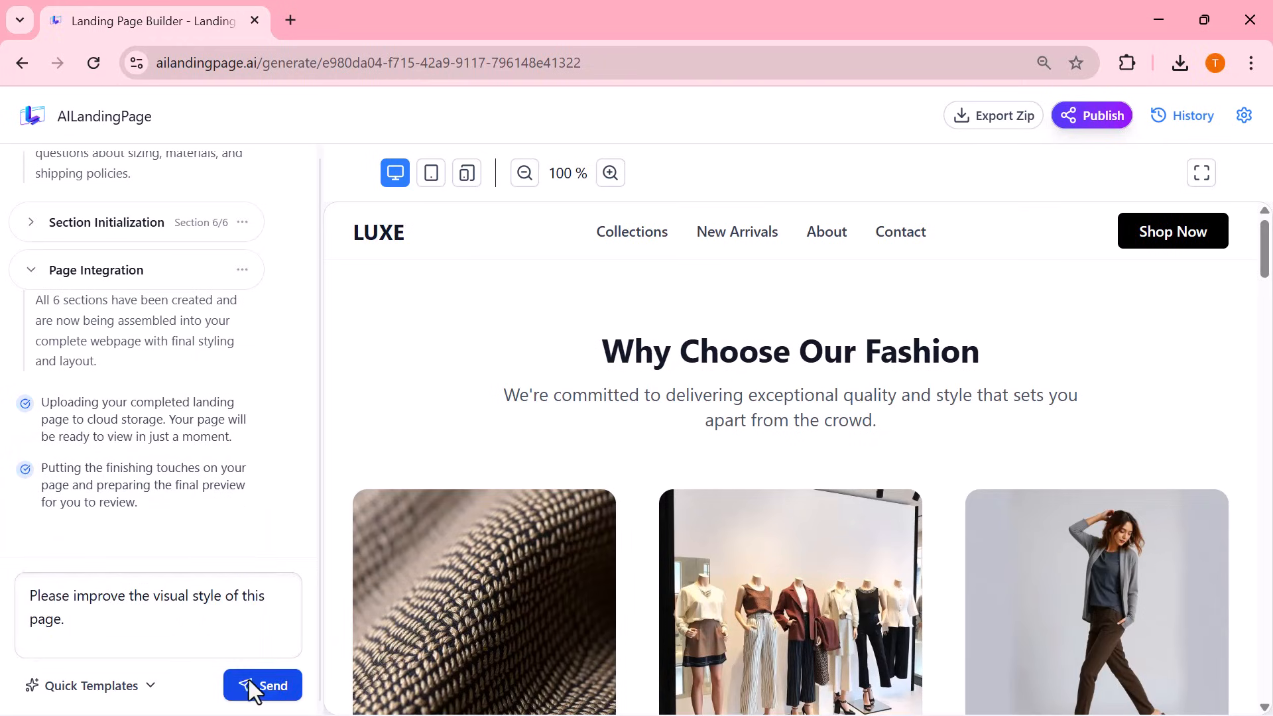
click(262, 686)
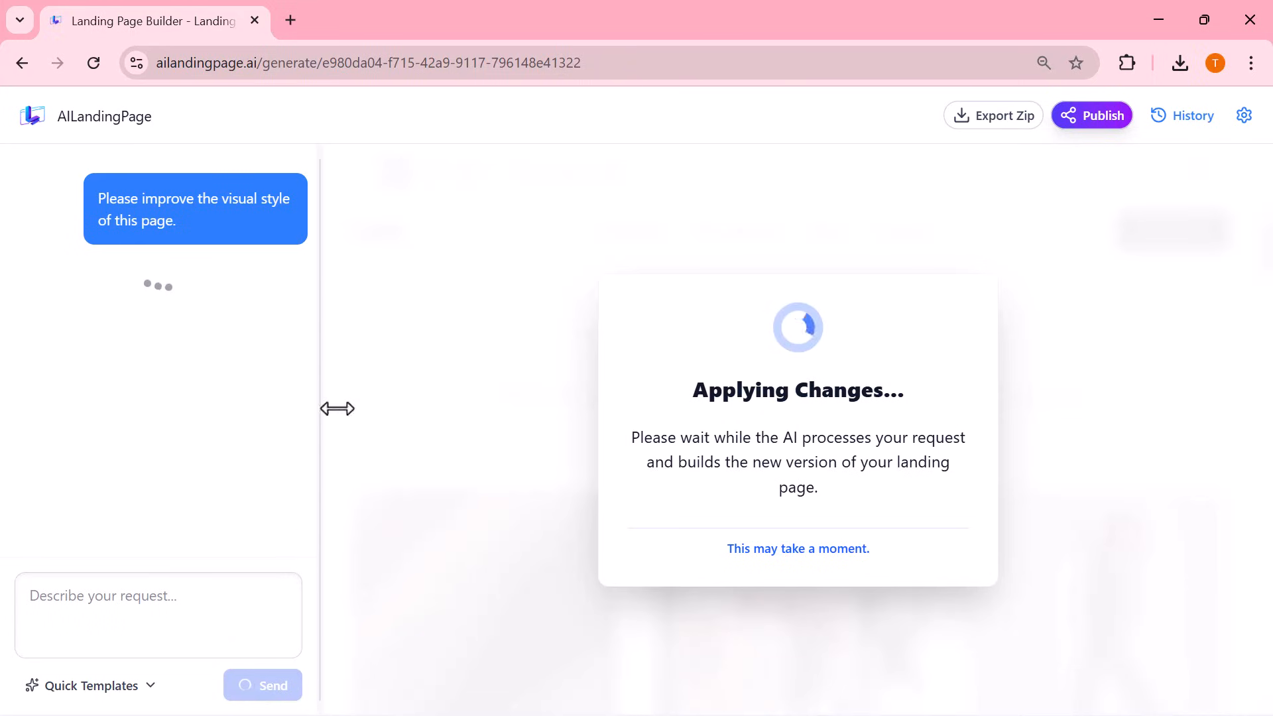
mouse_move(446, 76)
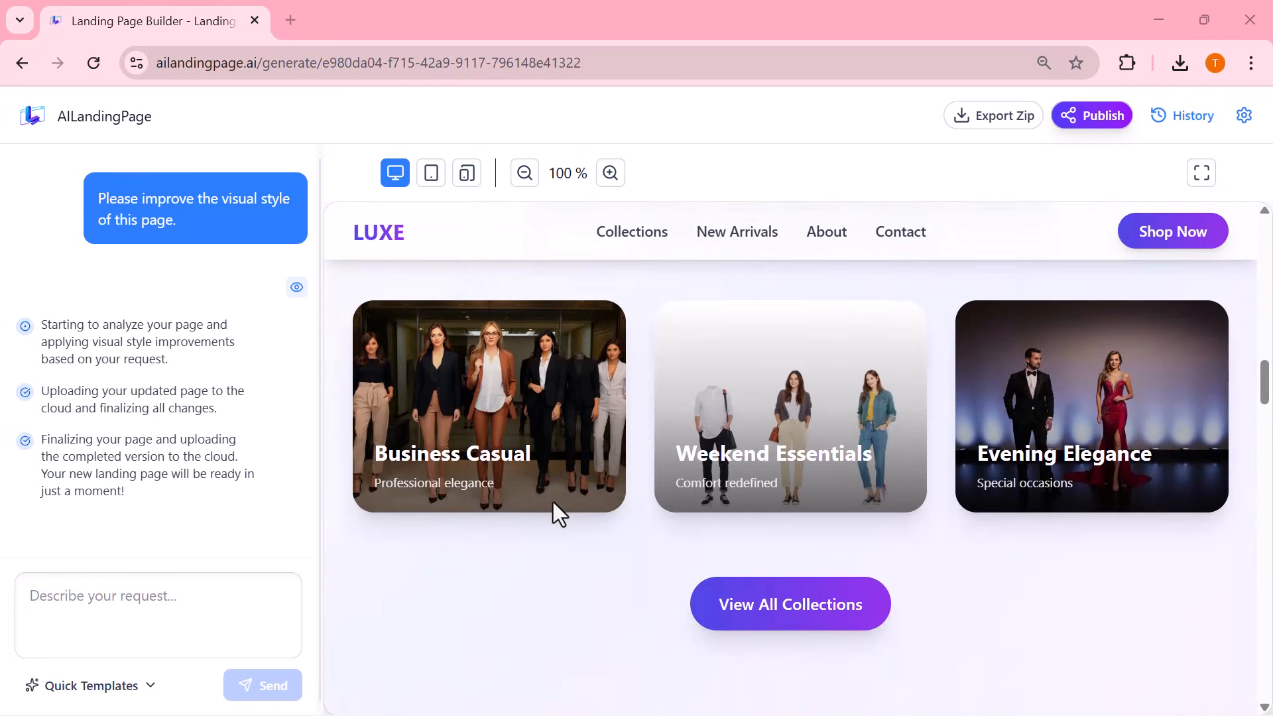
scroll(down, 3)
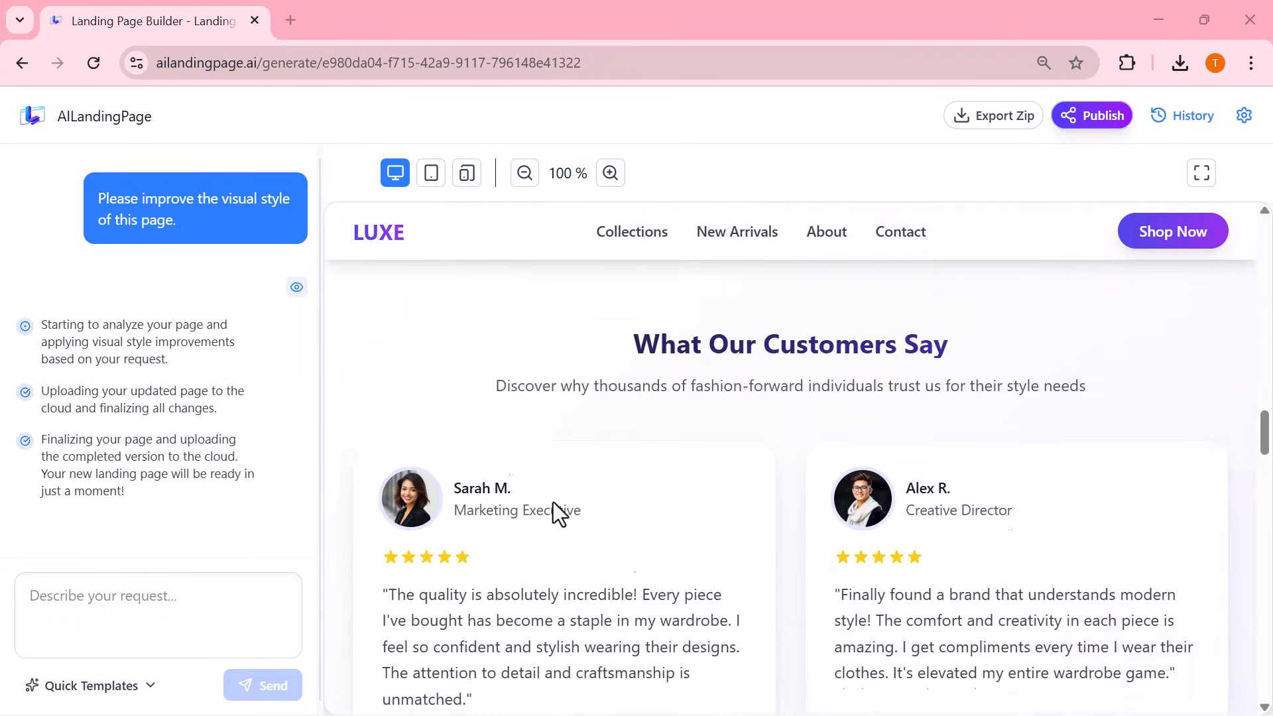
scroll(down, 3)
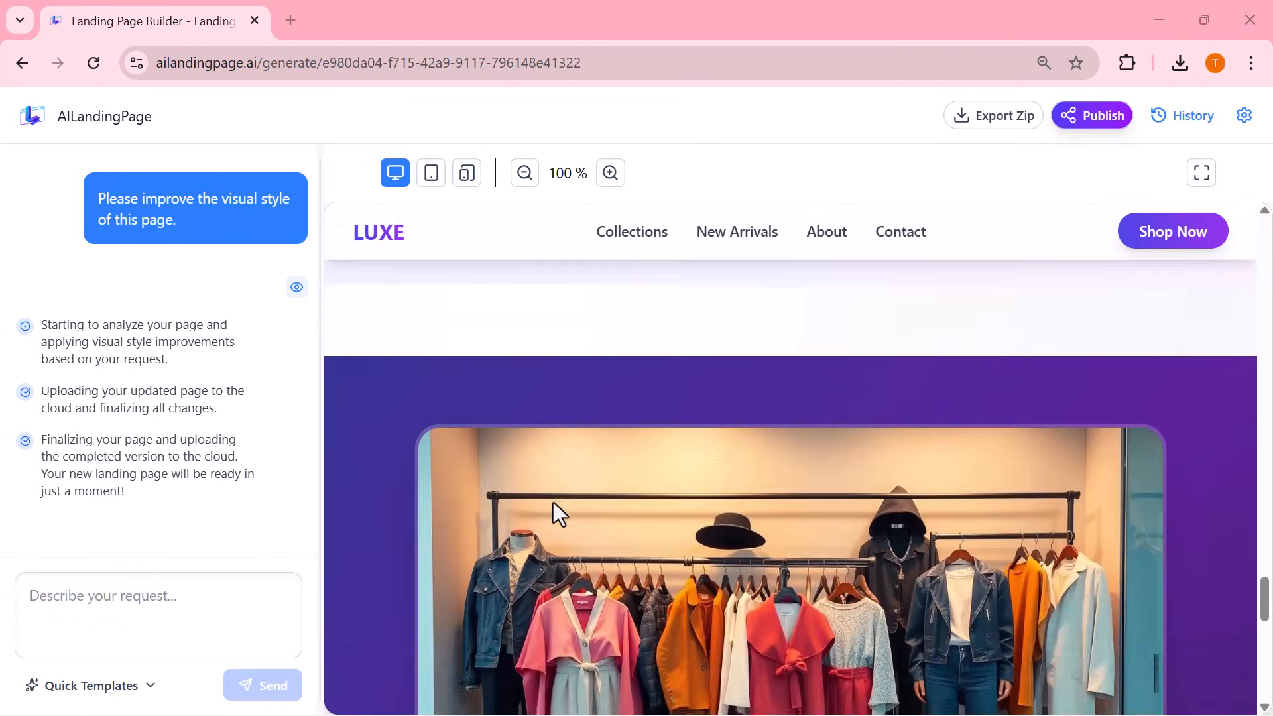
scroll(down, 3)
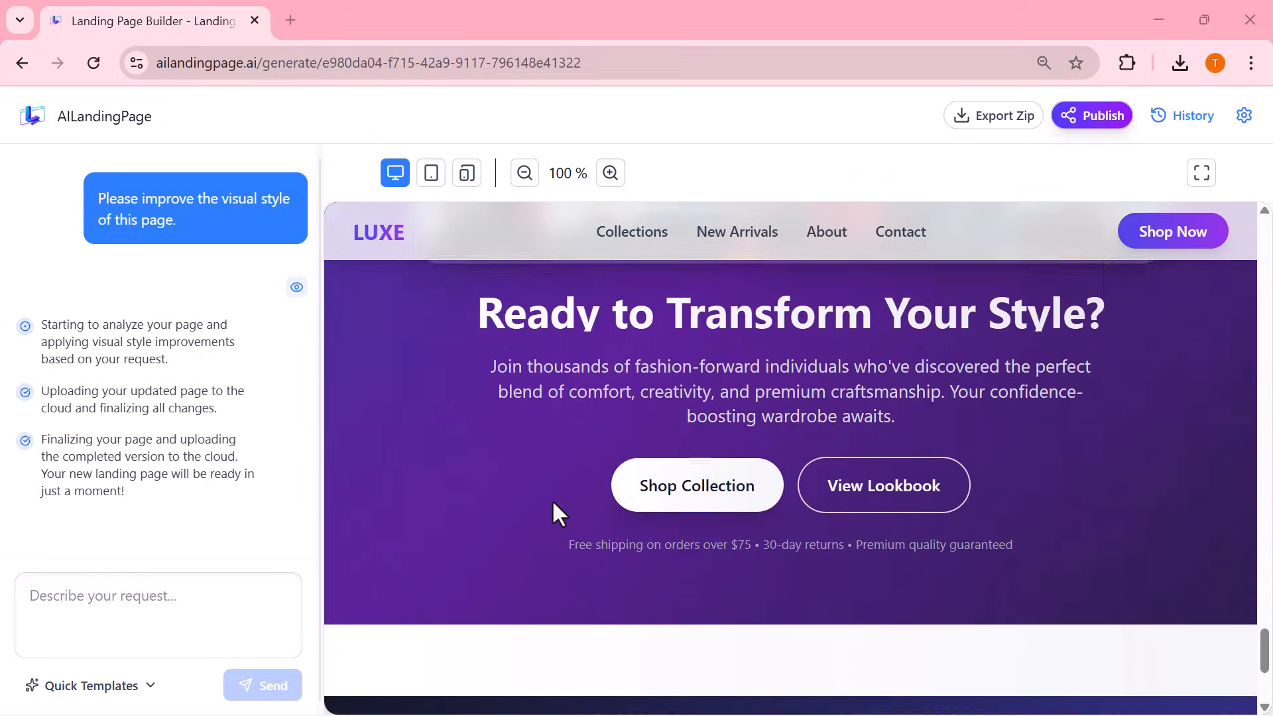
scroll(down, 3)
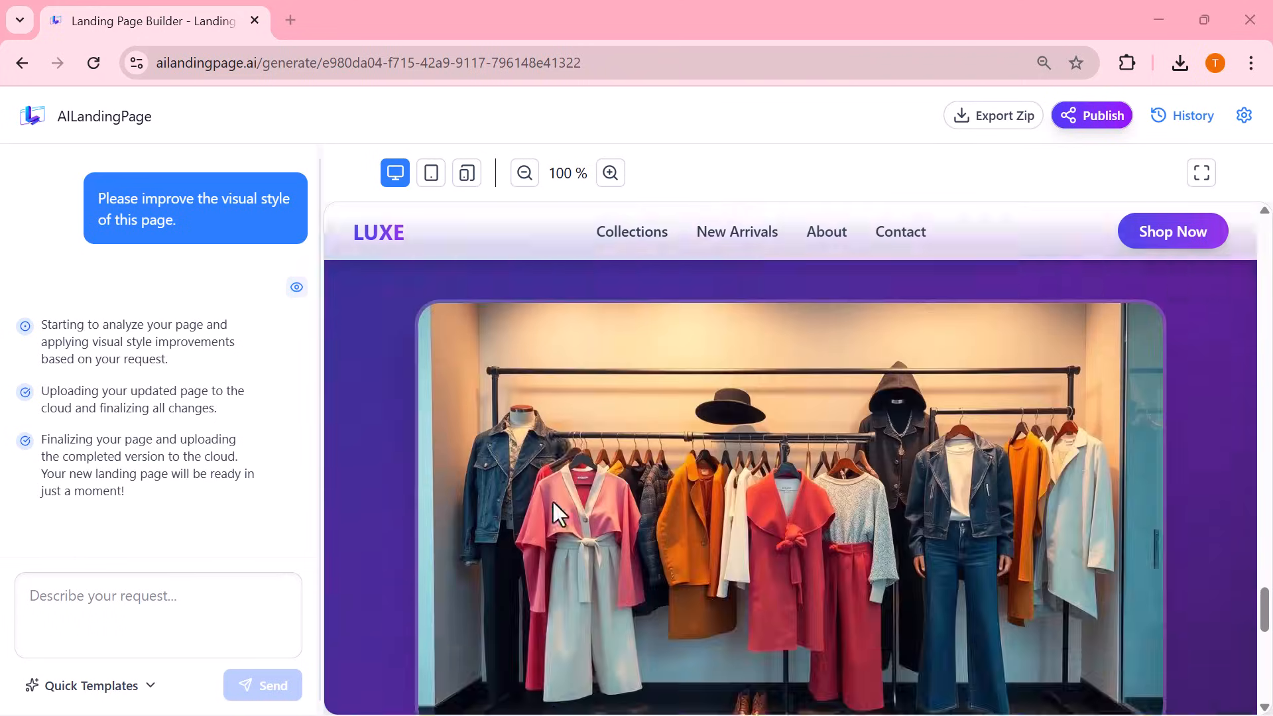
scroll(down, 3)
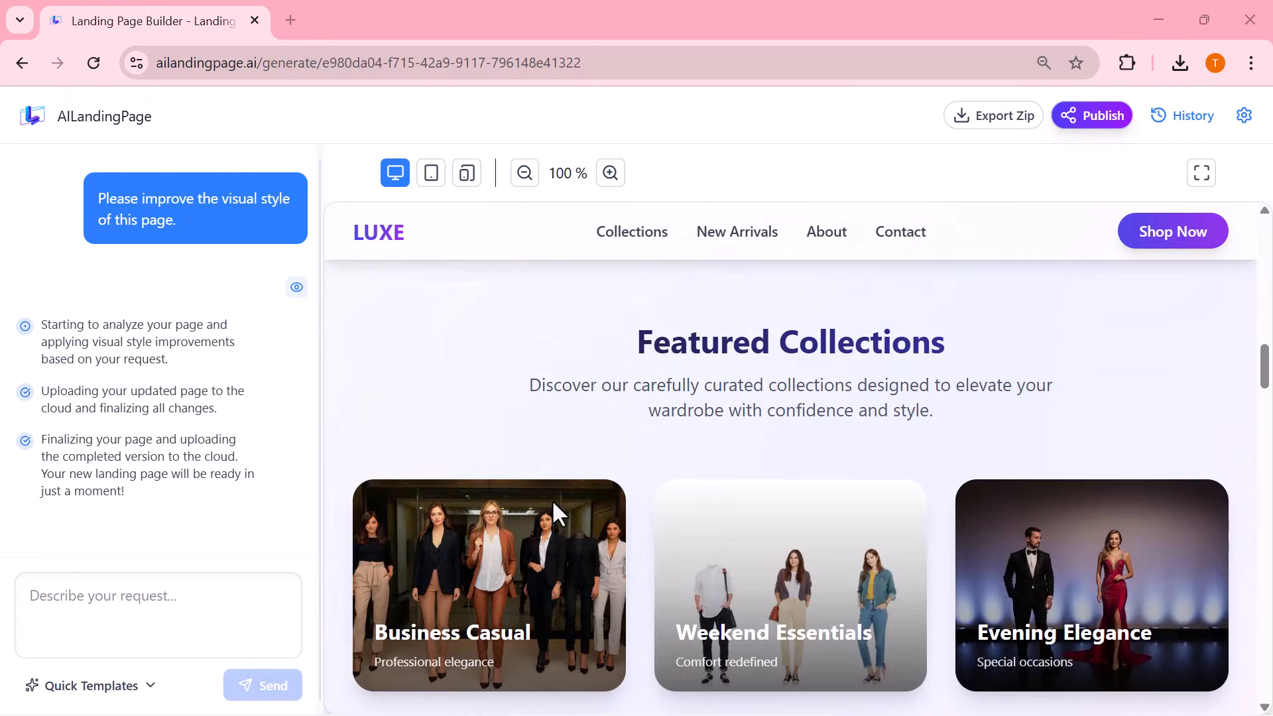
mouse_move(908, 313)
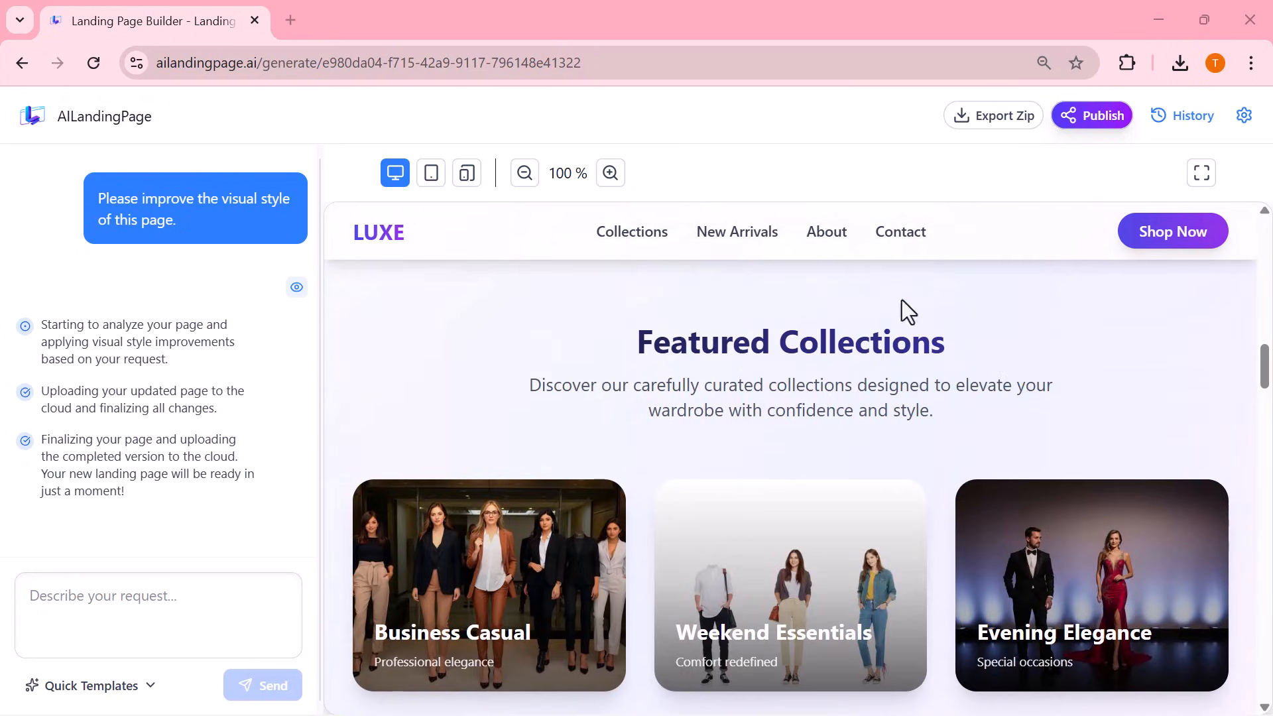
mouse_move(1003, 115)
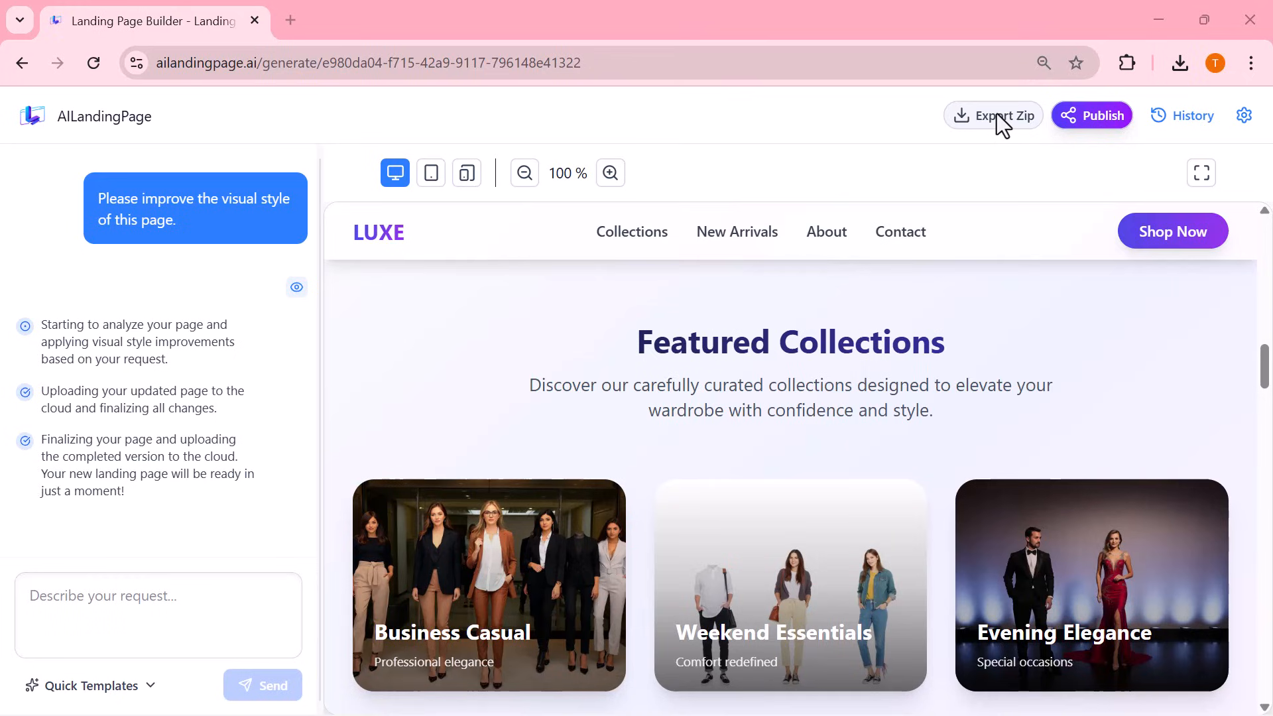
- Publish the LUXE page to get its permanent share link and close the confirmation dialog
click(1091, 114)
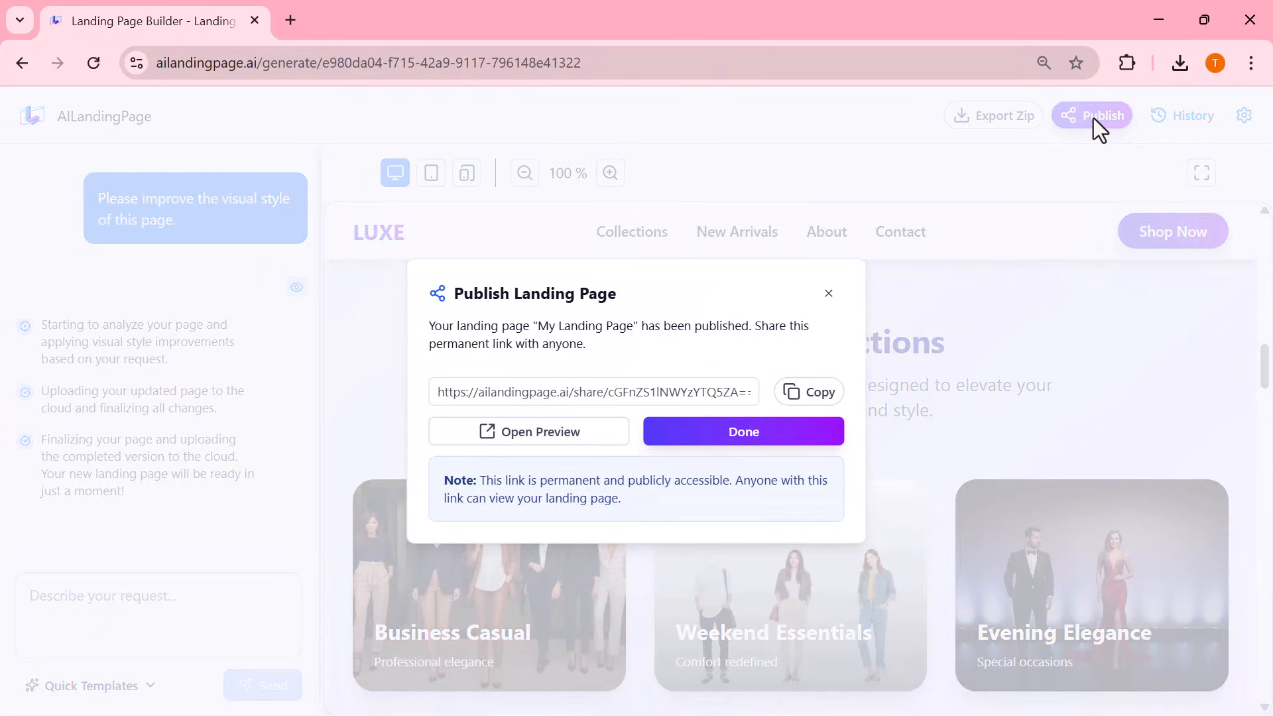
mouse_move(845, 372)
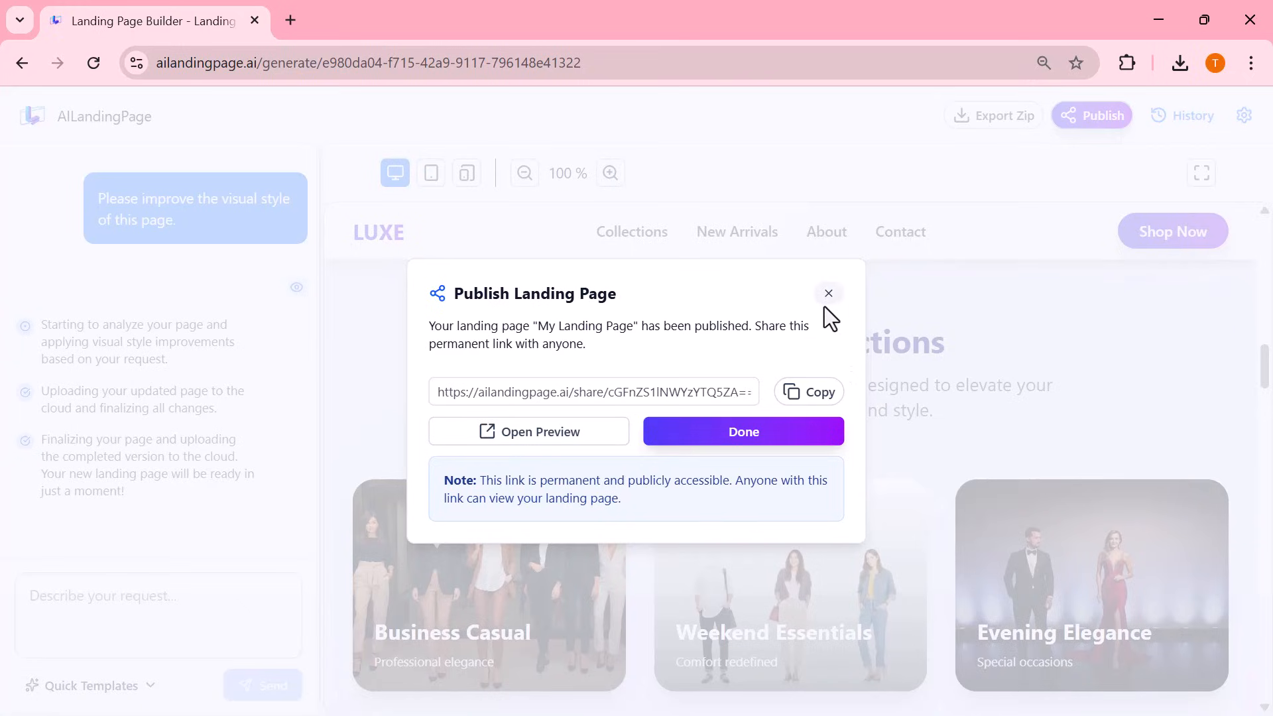
mouse_move(833, 306)
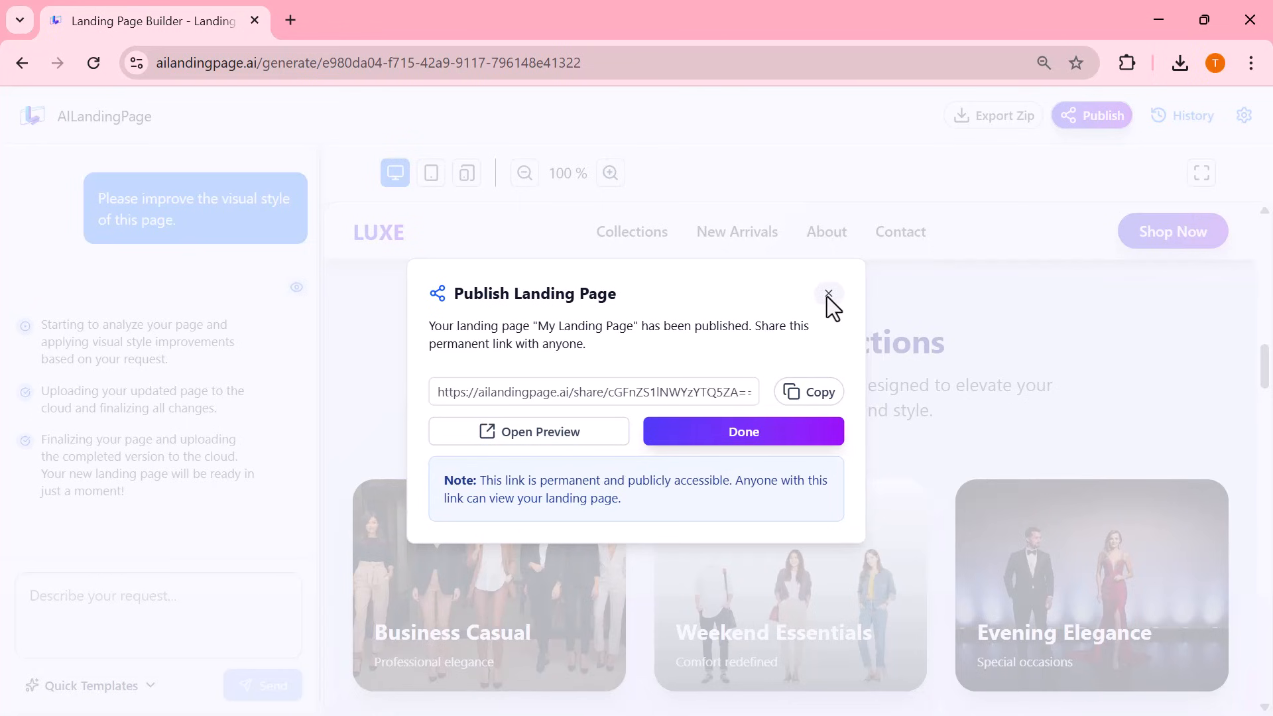
click(829, 294)
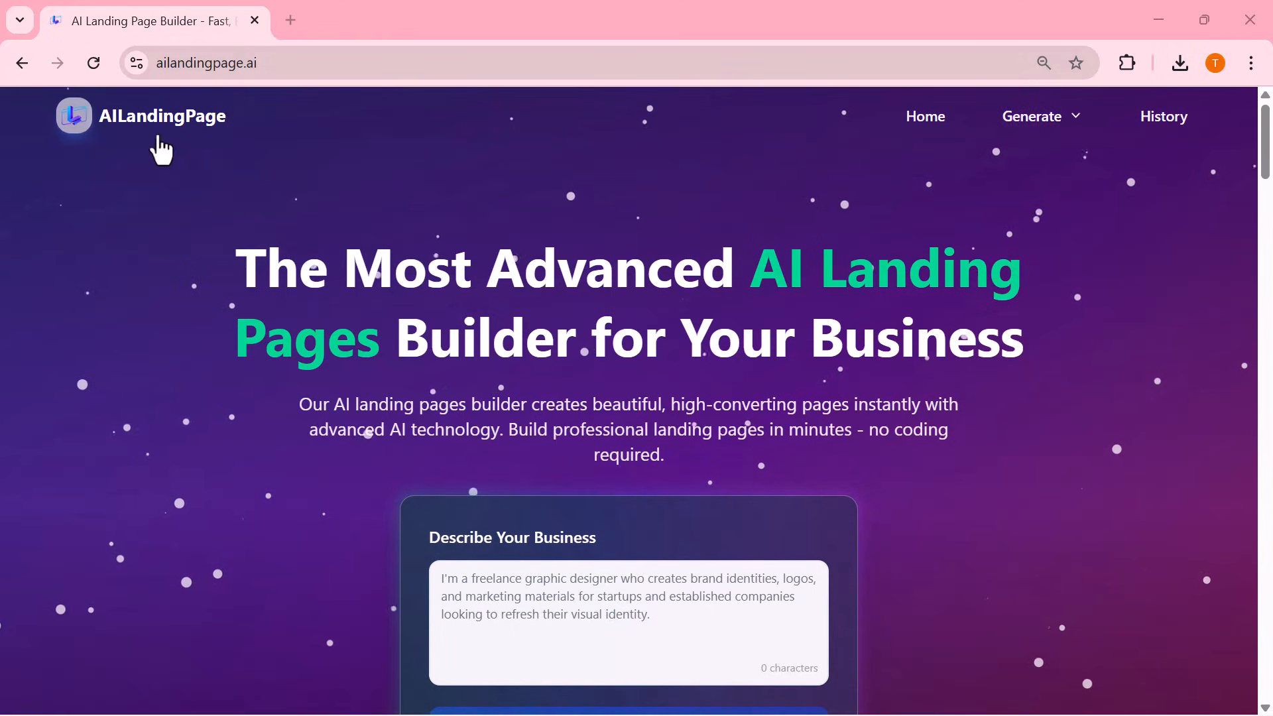
mouse_move(219, 146)
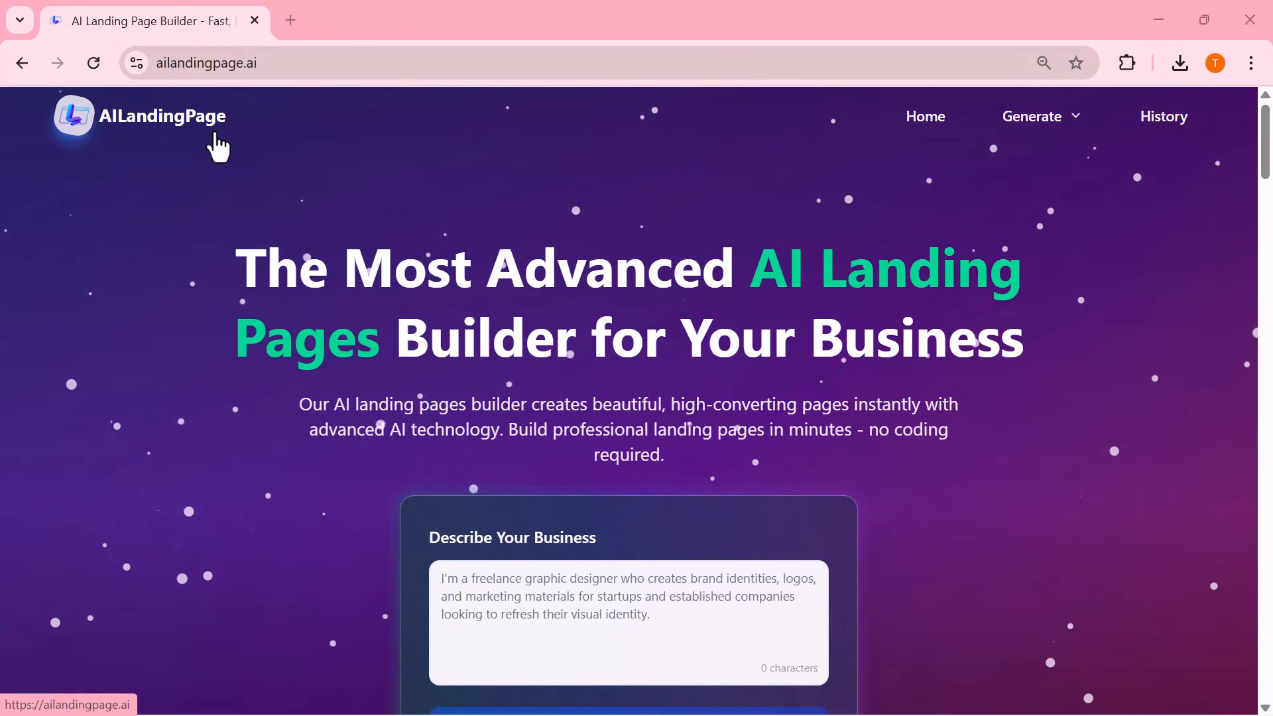
mouse_move(302, 299)
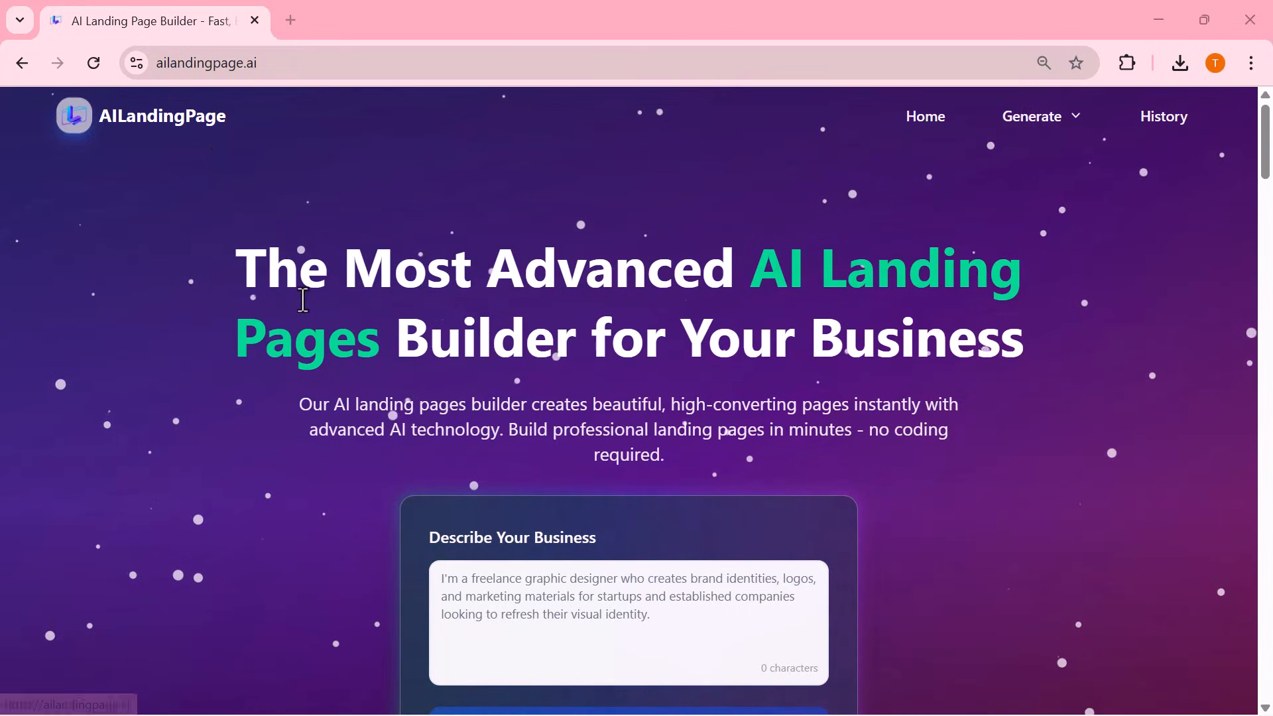
mouse_move(675, 370)
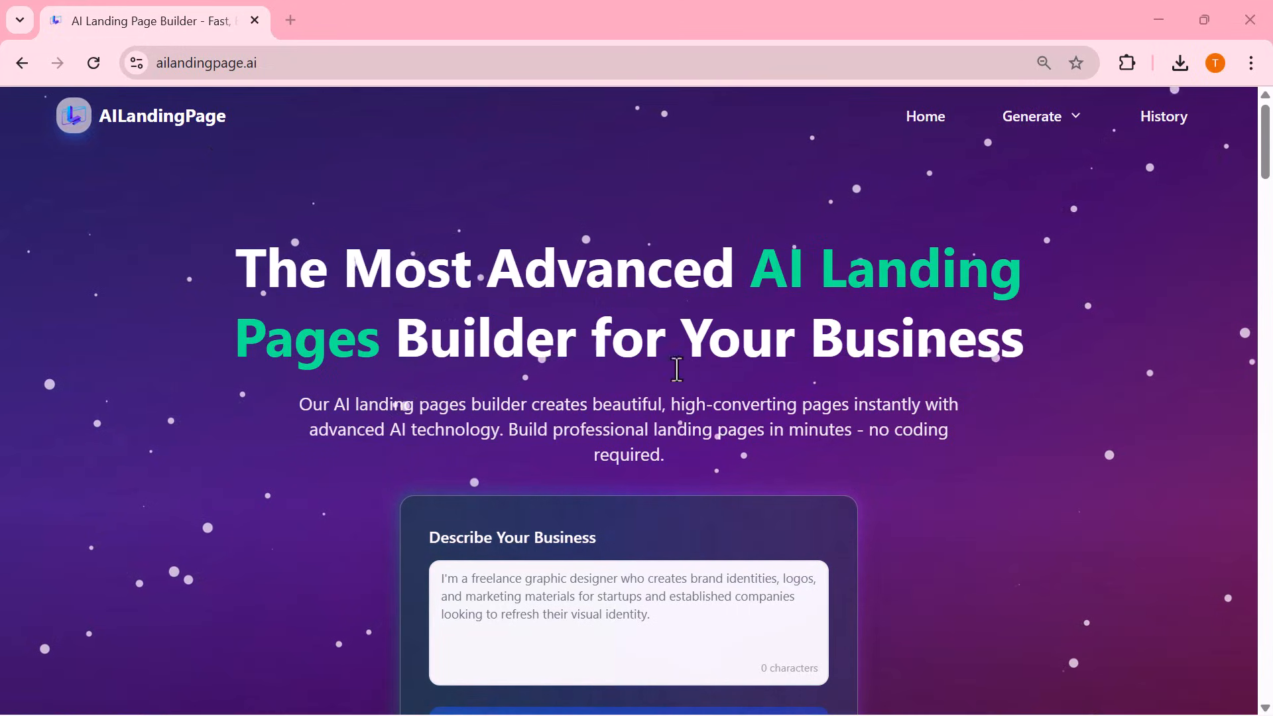
- Scroll the homepage down to the empty Describe Your Business form
scroll(down, 3)
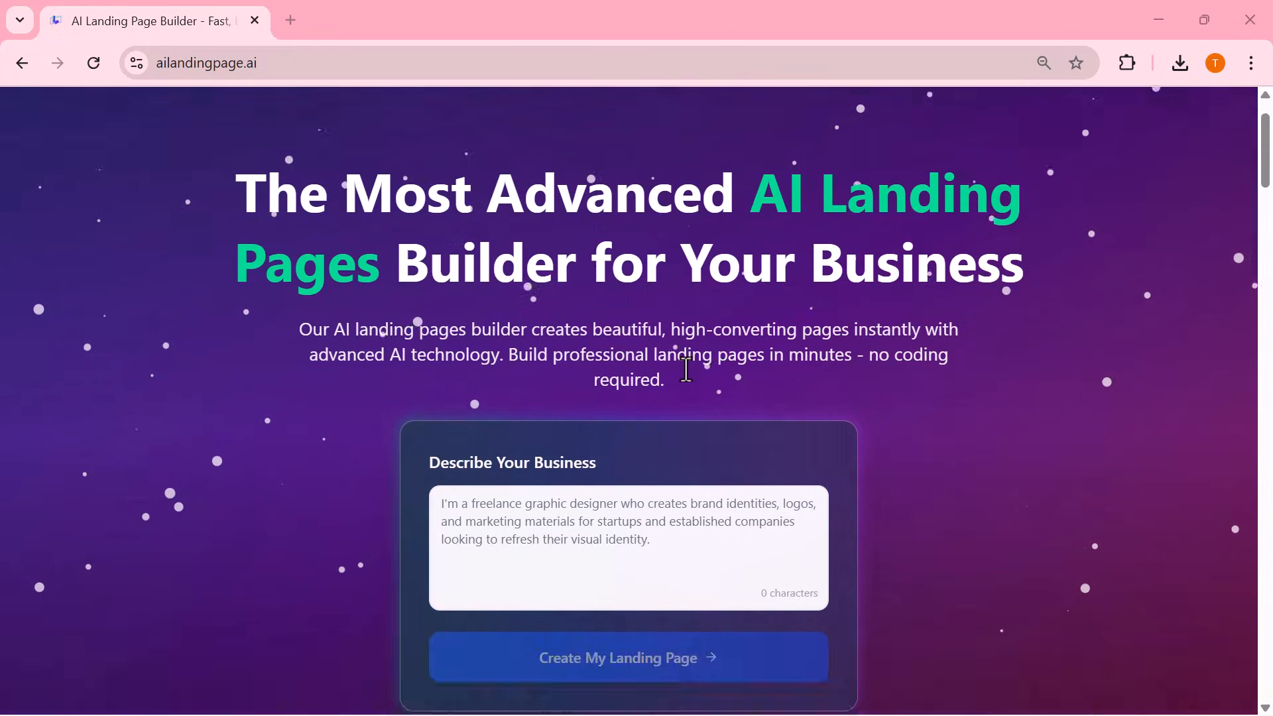
scroll(down, 3)
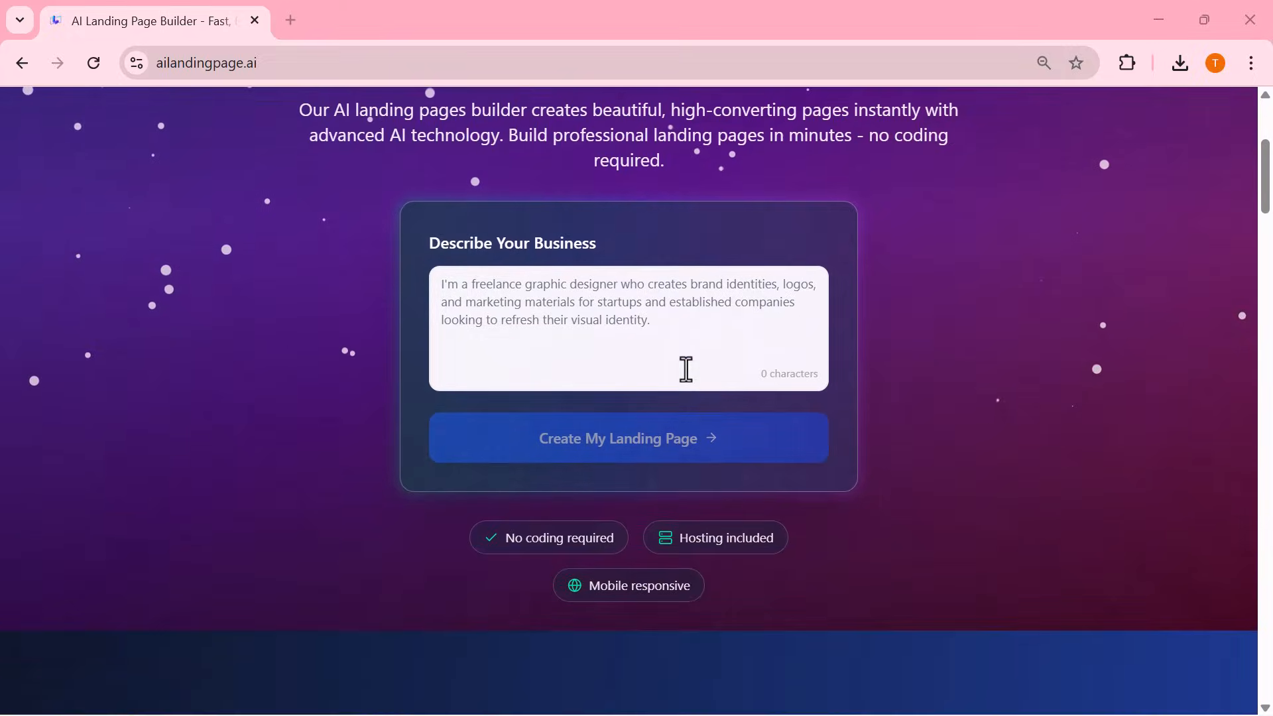